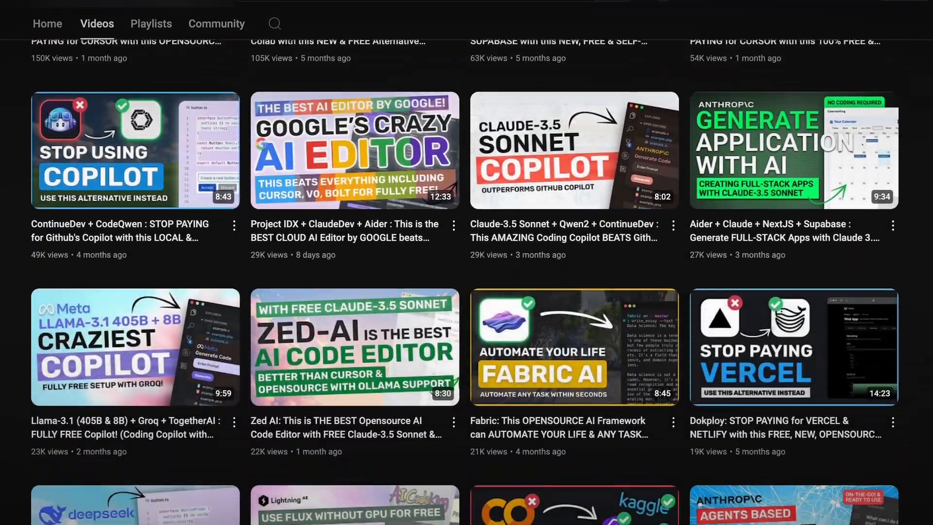
Step: Scroll down the page toward the VSCode + ClaudeDev + Continue video's Installation & Usage section
scroll("down", 3)
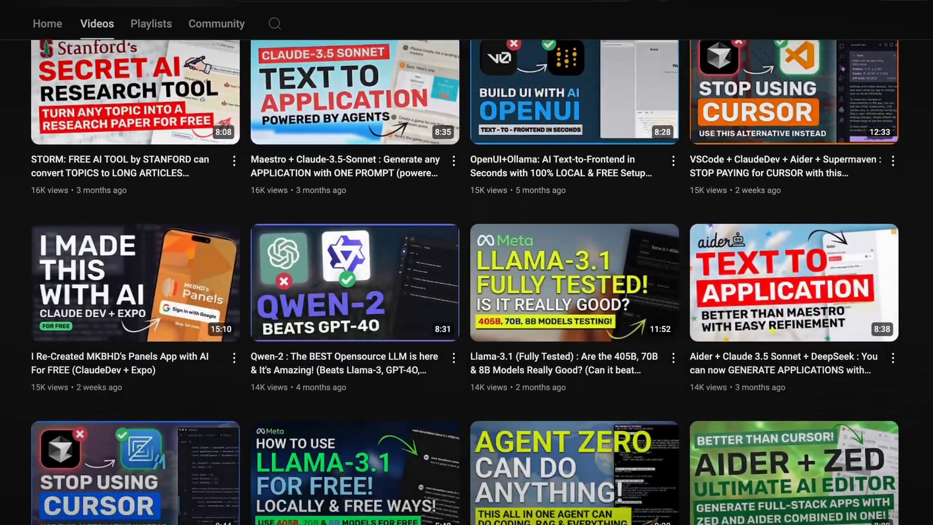
scroll("down", 3)
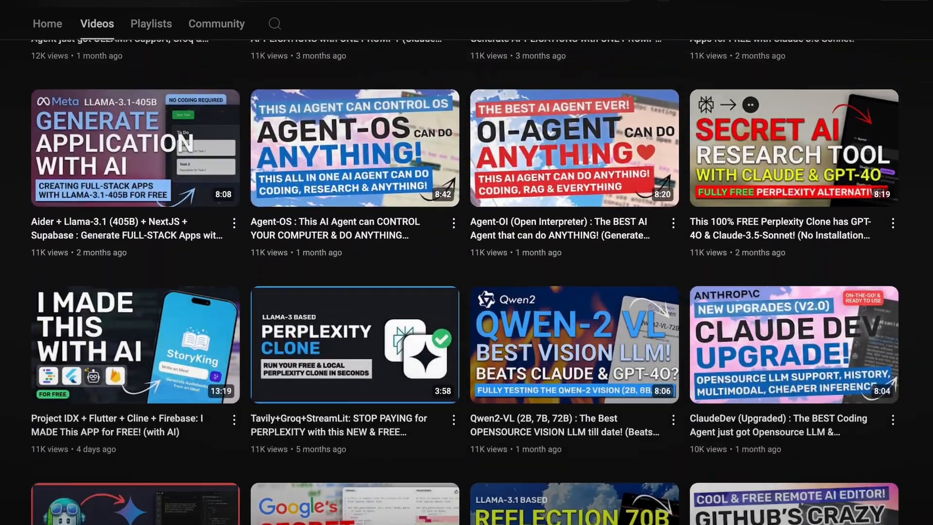
scroll("down", 3)
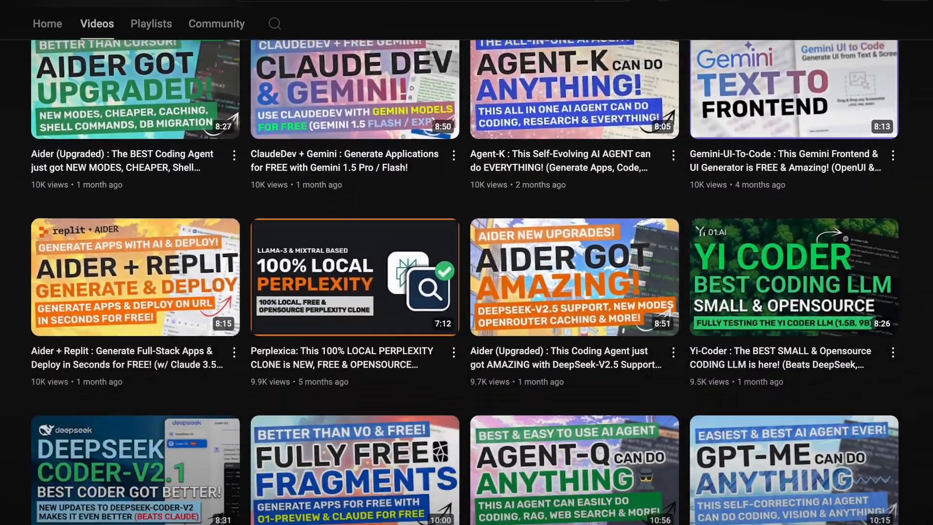
scroll("down", 3)
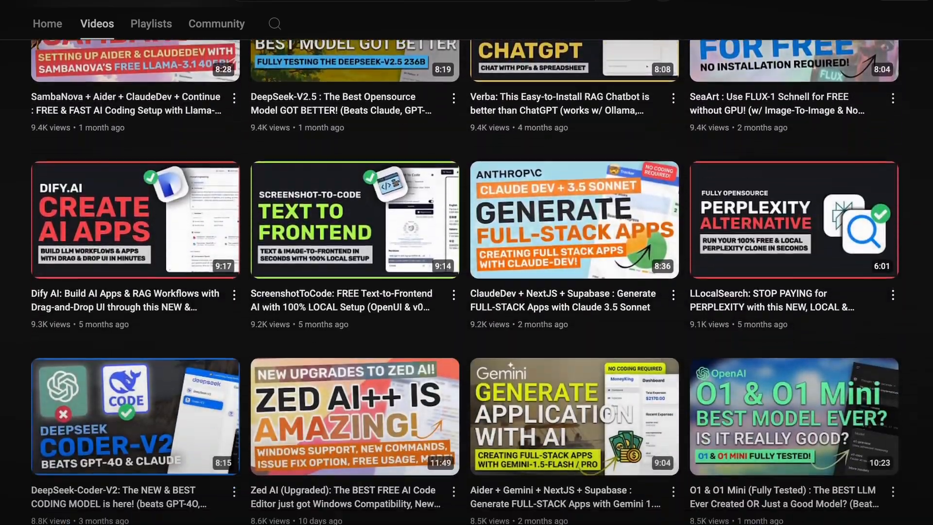
scroll("down", 3)
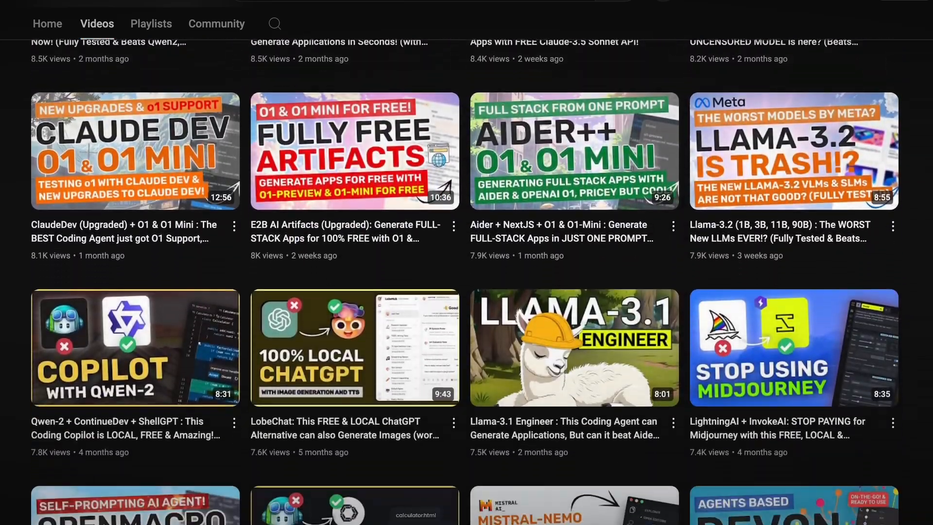
scroll("down", 3)
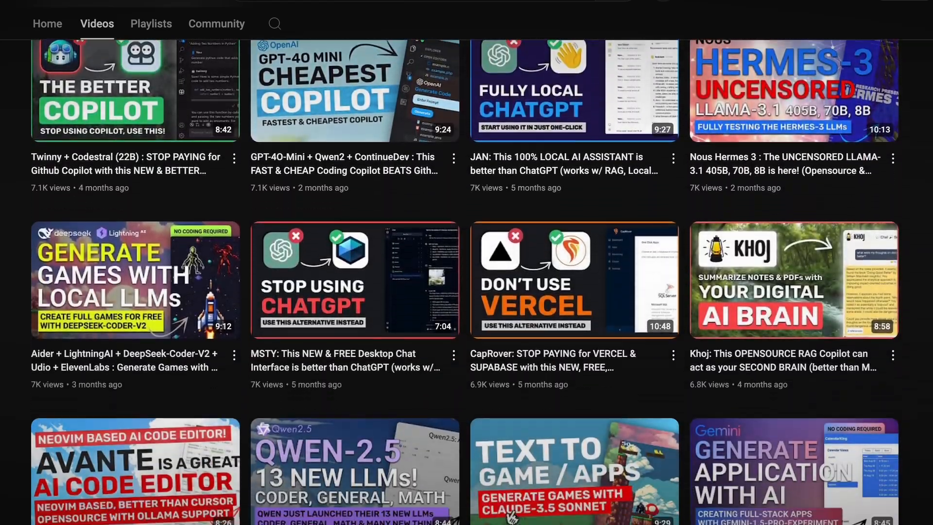
scroll("down", 3)
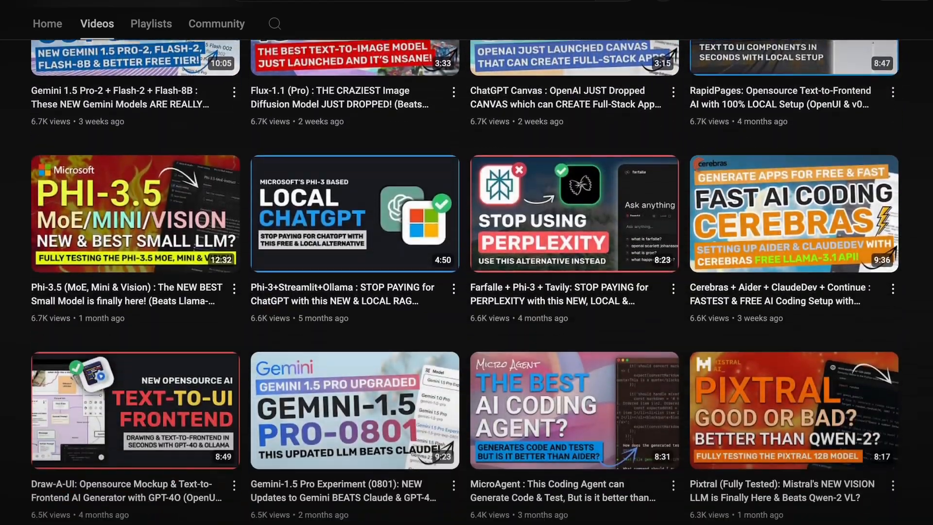
scroll("down", 3)
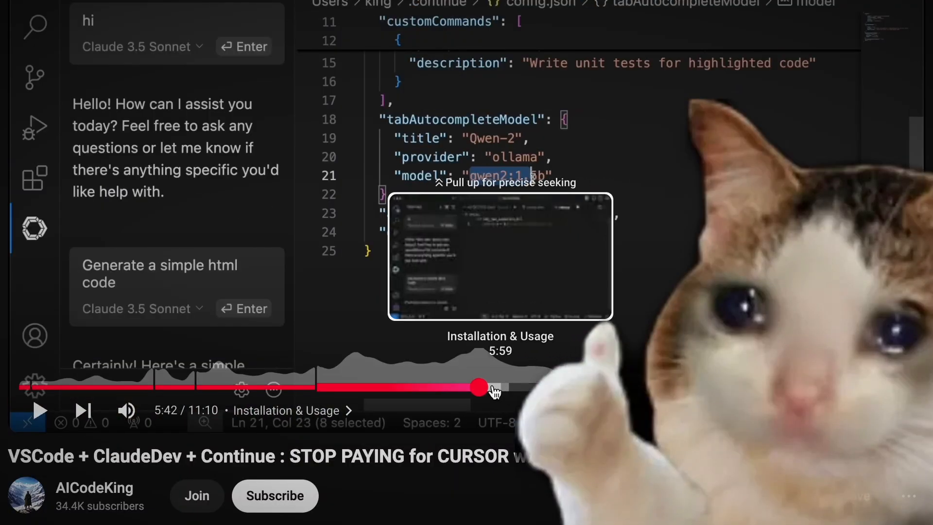
mouse_move(481, 390)
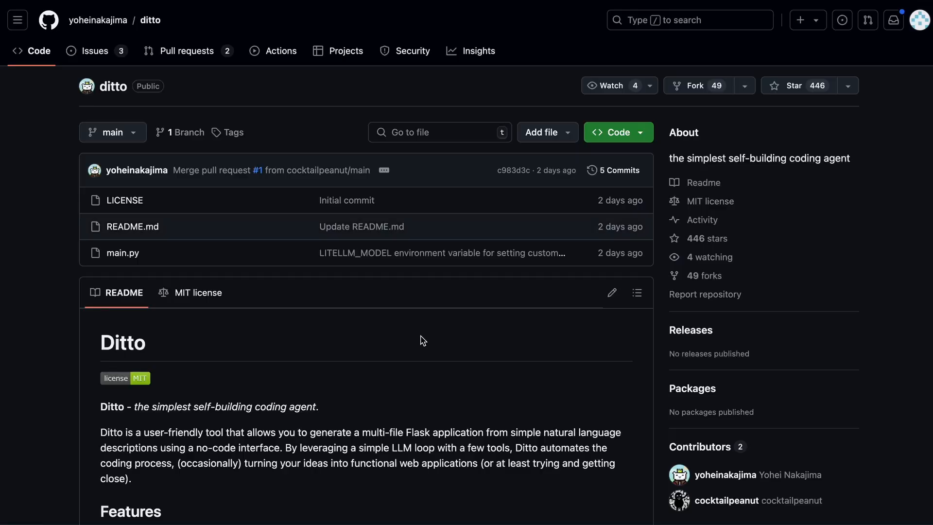
mouse_move(392, 314)
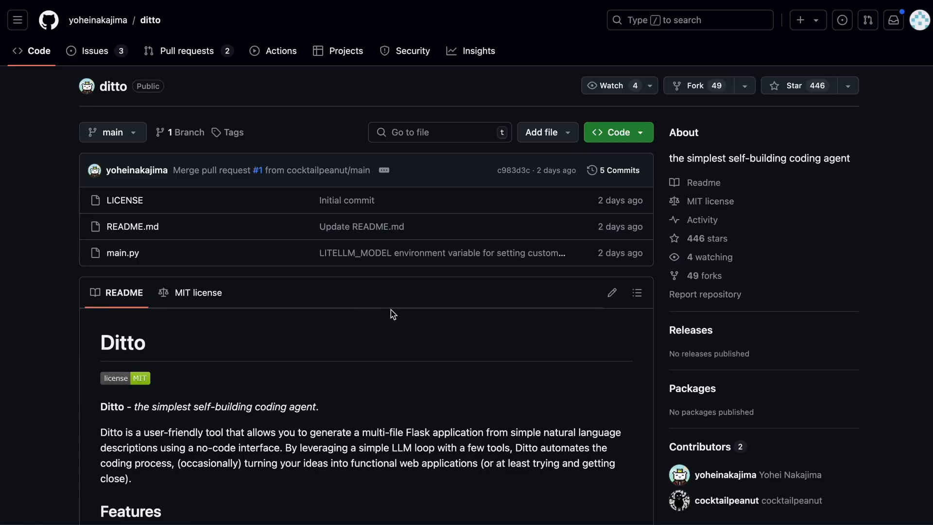
scroll("down", 3)
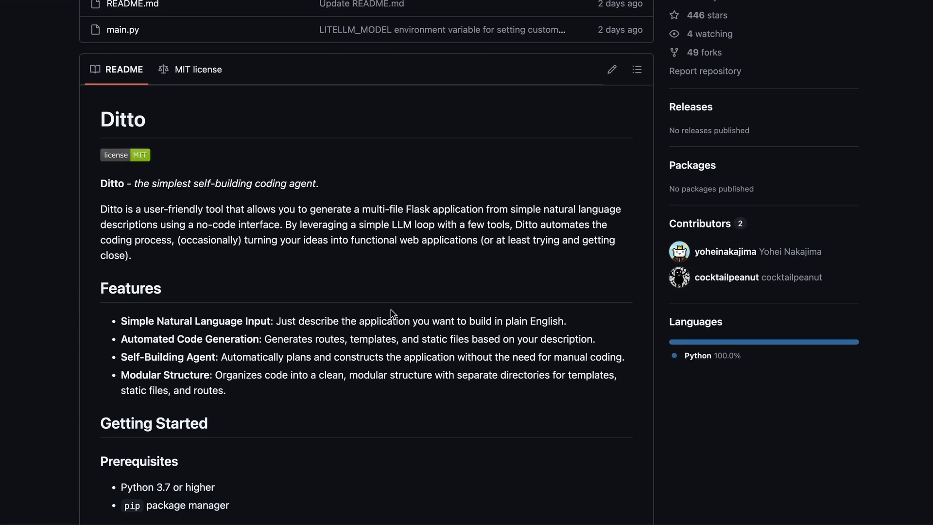
scroll("down", 3)
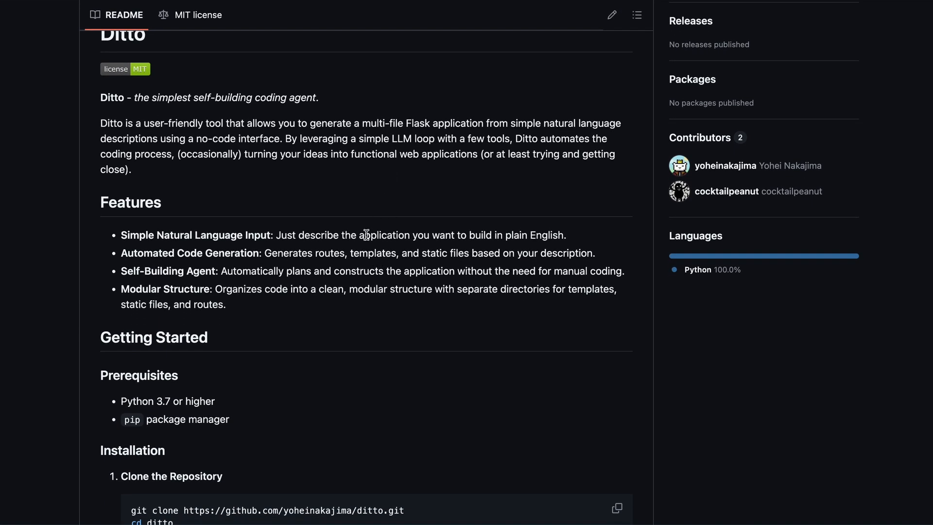
scroll("down", 3)
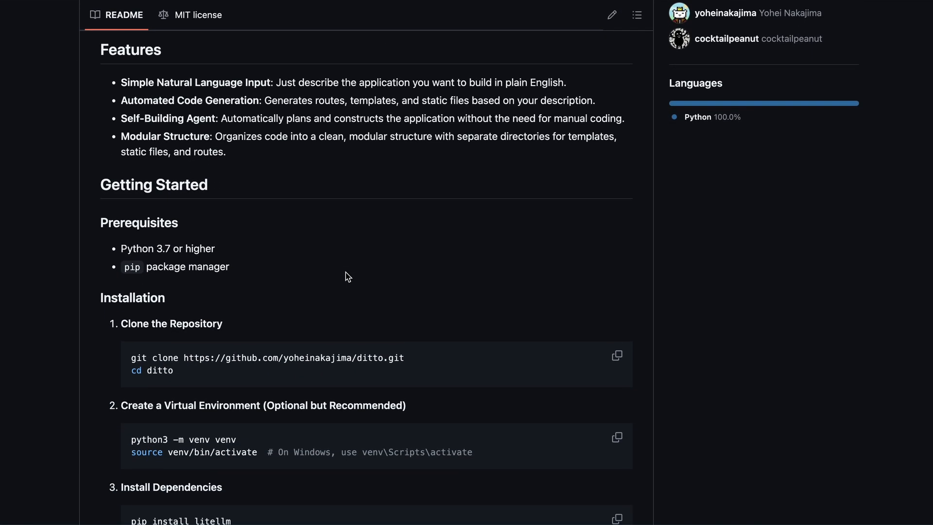
scroll("up", 3)
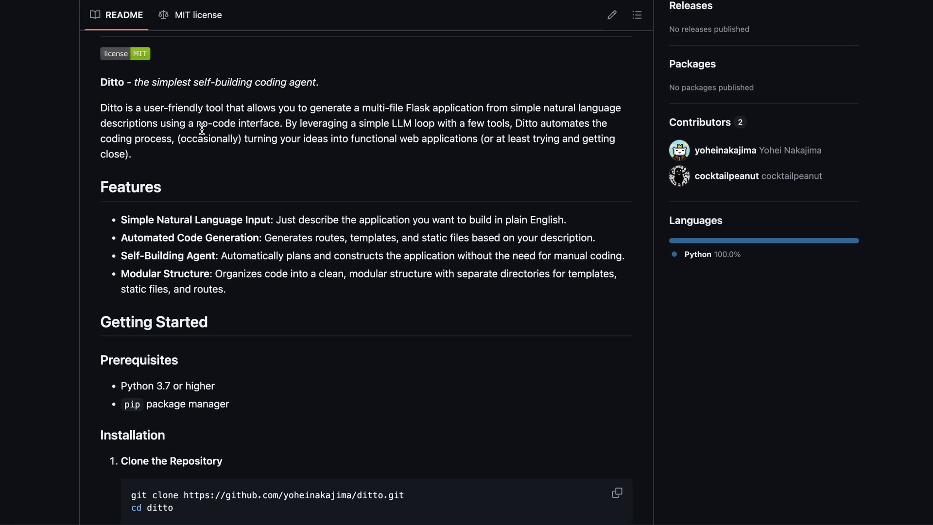
mouse_move(211, 113)
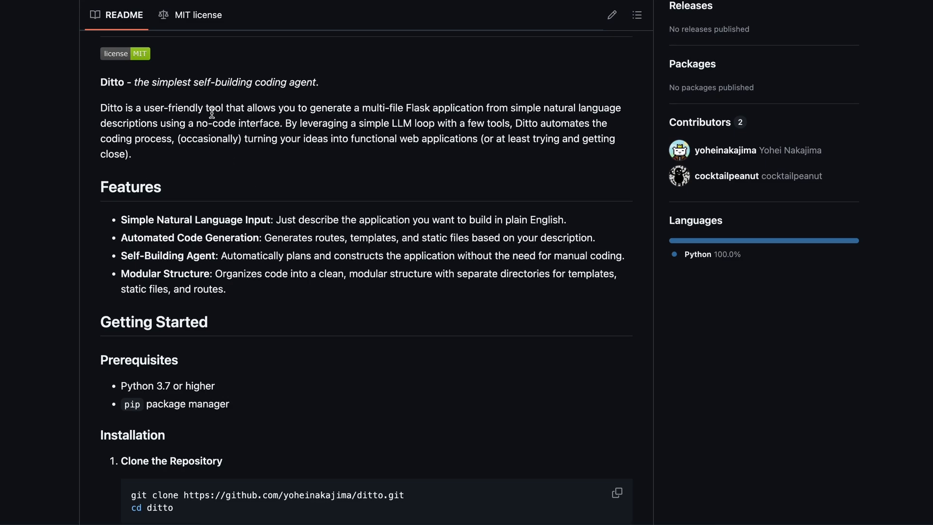
mouse_move(402, 133)
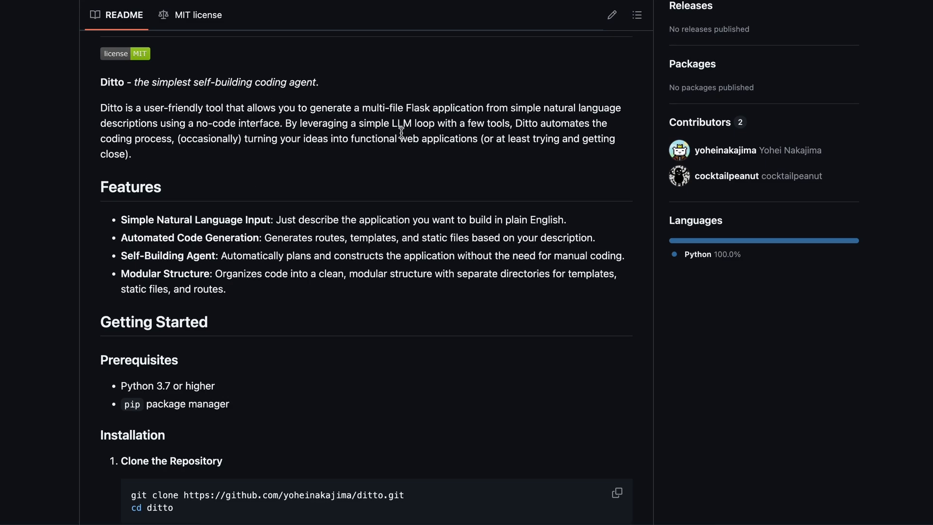
mouse_move(319, 140)
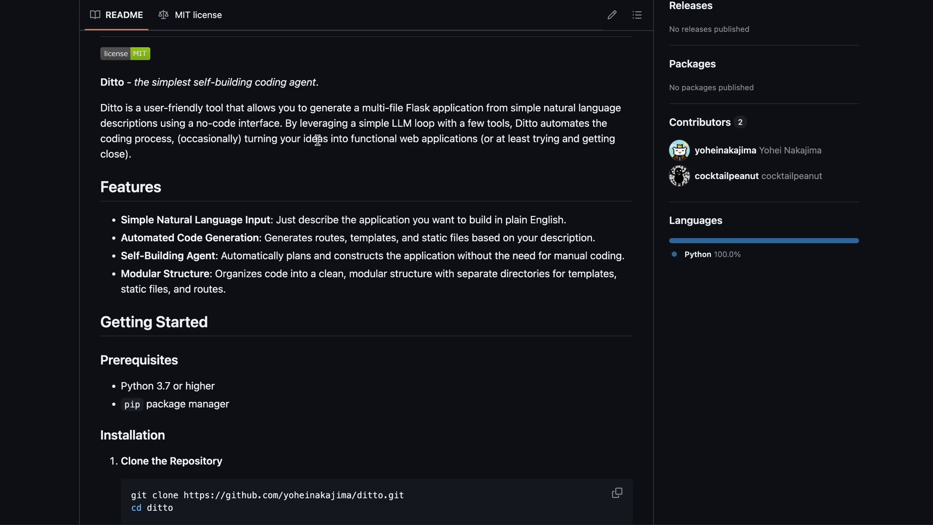
mouse_move(497, 107)
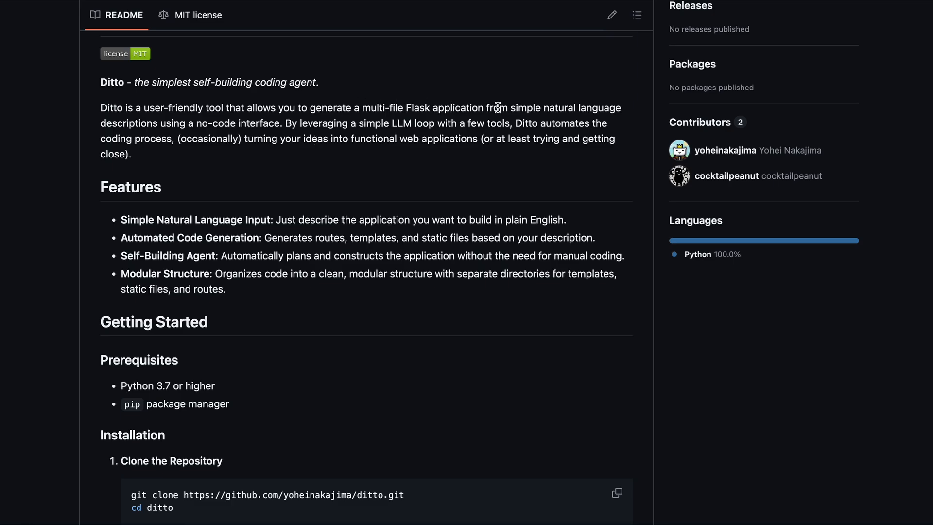
left_click_drag(173, 107, 485, 108)
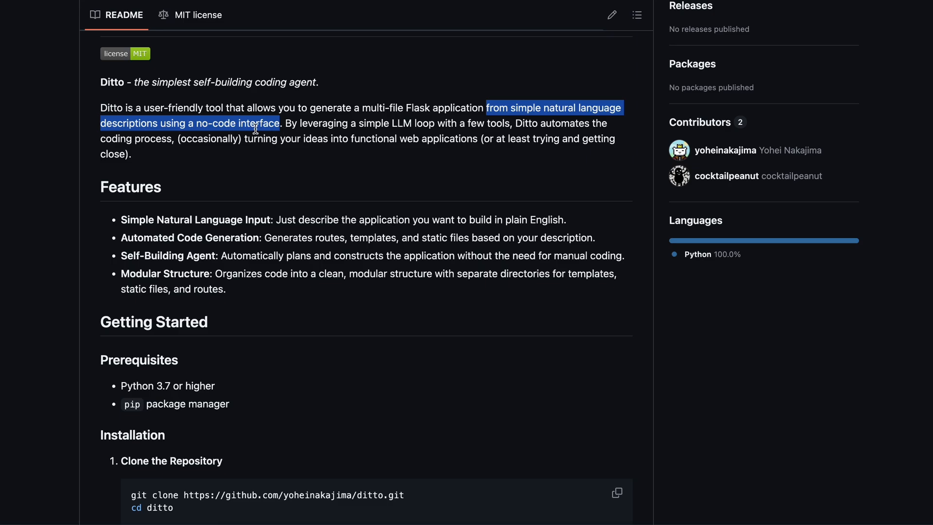
left_click(285, 127)
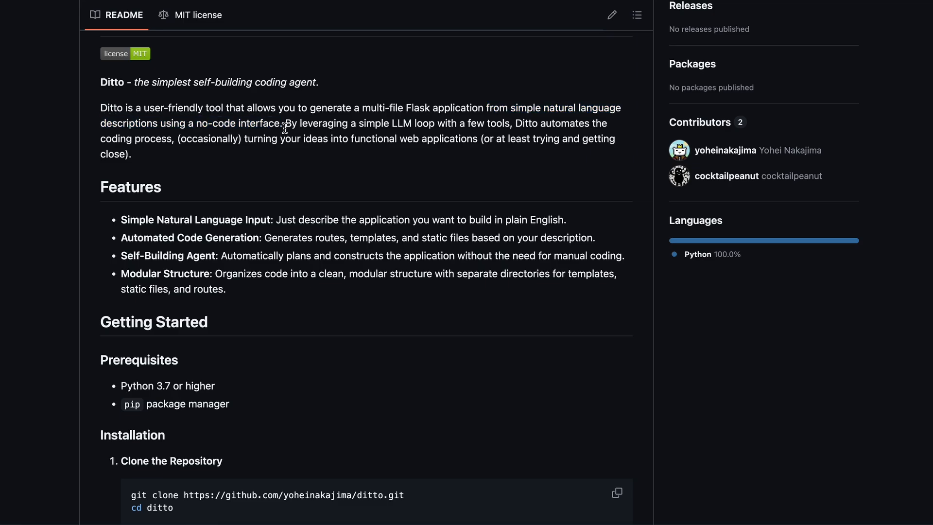
left_click_drag(284, 124, 485, 124)
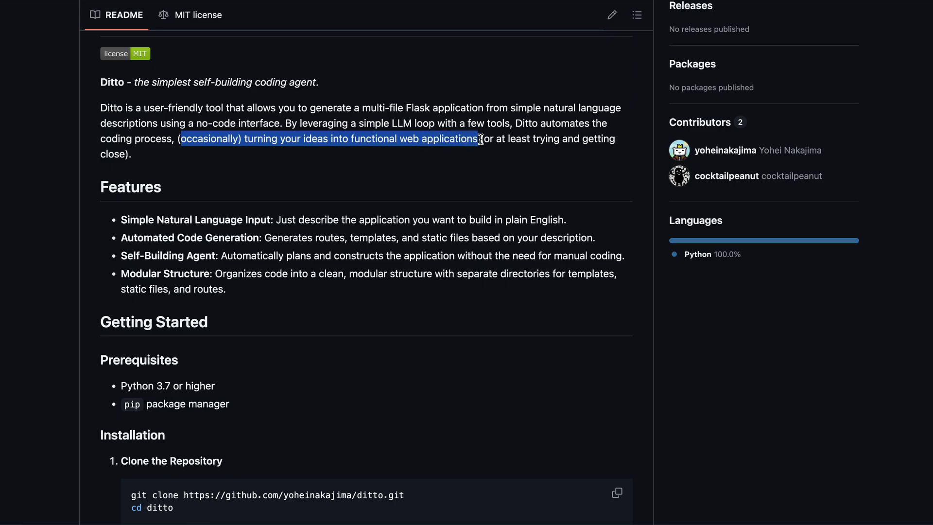
left_click_drag(481, 139, 130, 155)
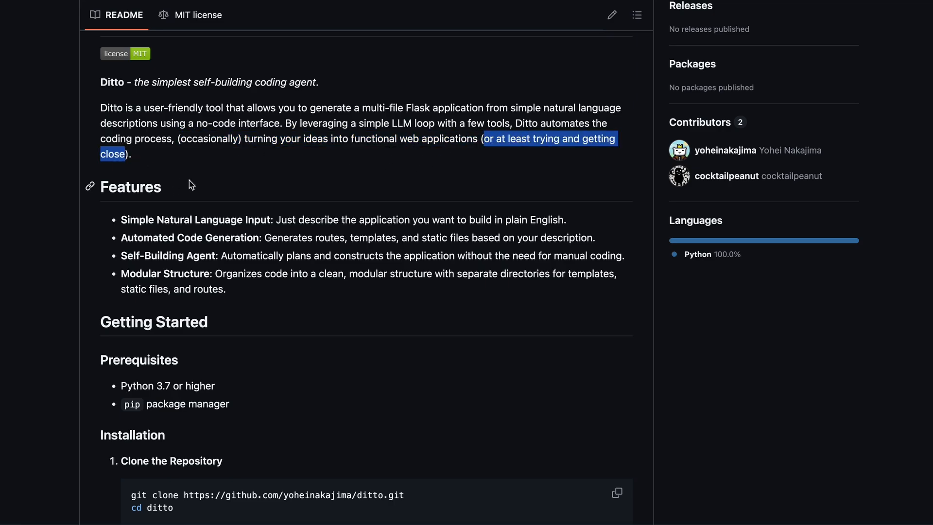
scroll("down", 3)
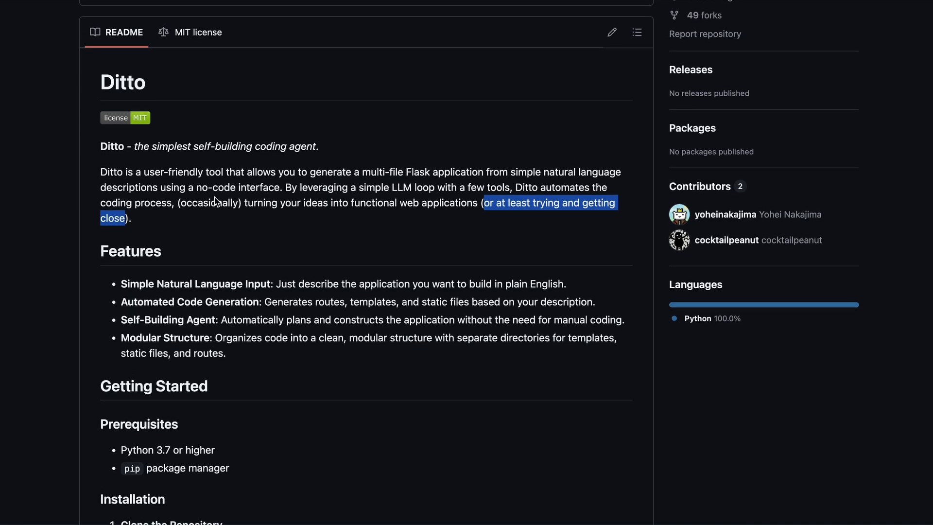
left_click(230, 213)
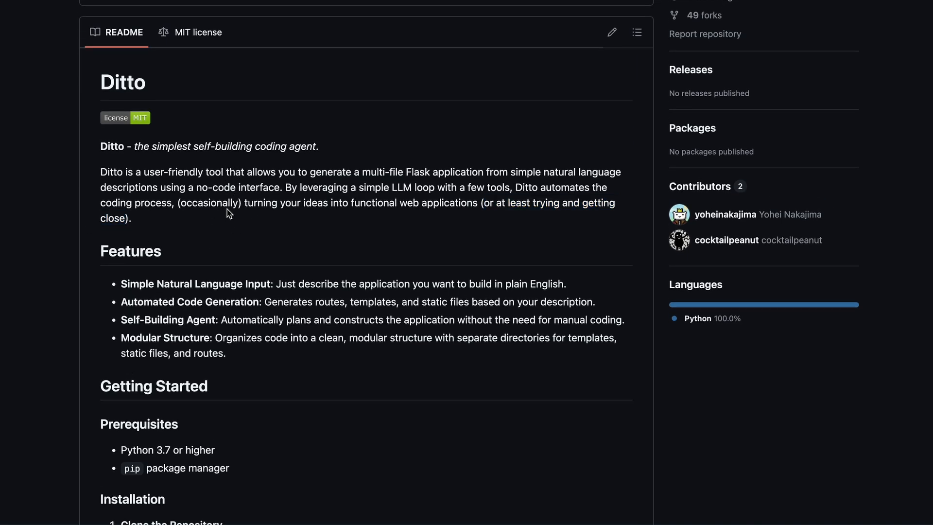
scroll("down", 3)
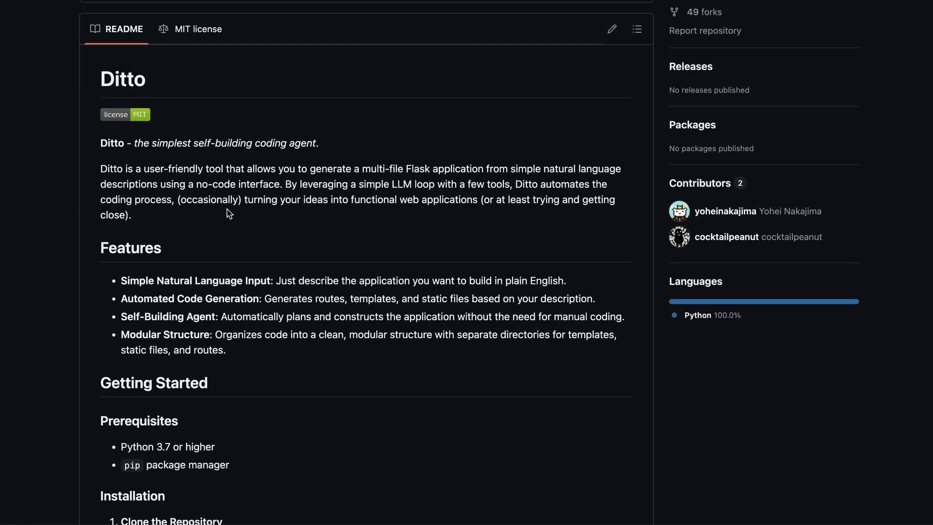
scroll("down", 3)
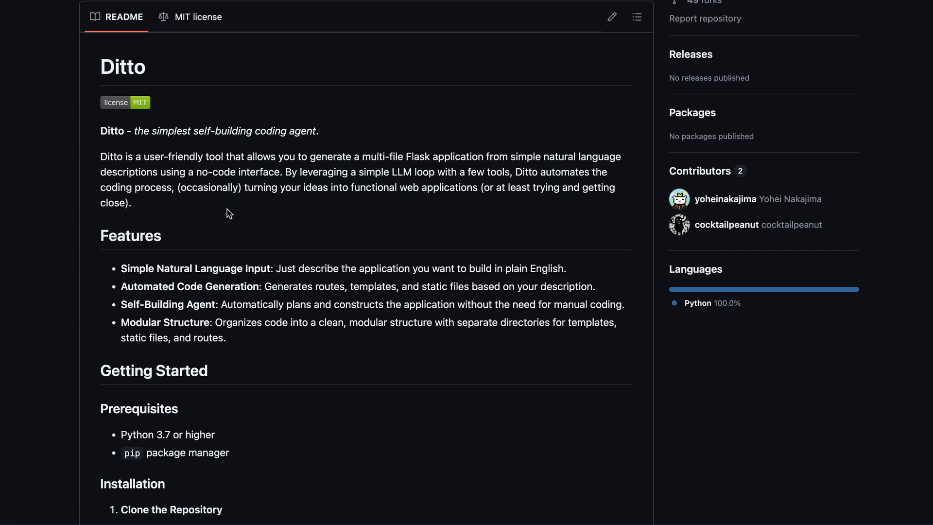
mouse_move(225, 177)
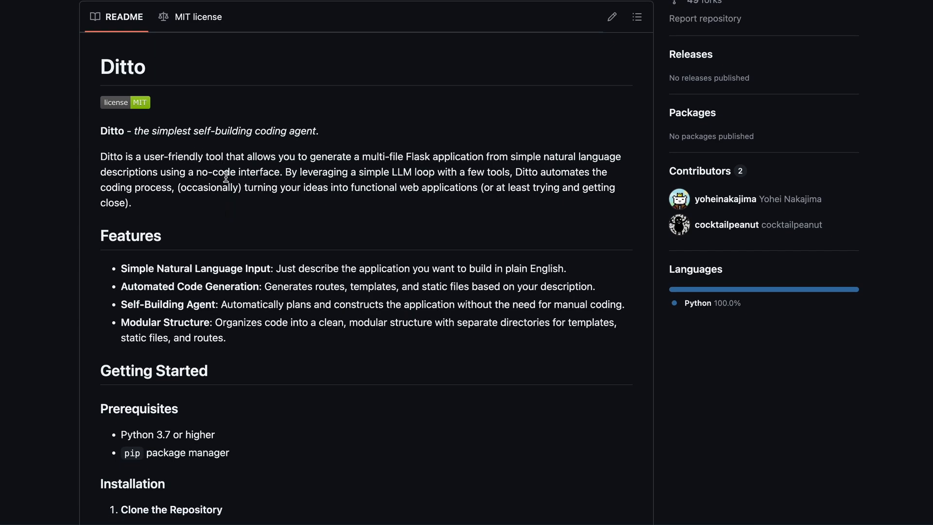
mouse_move(248, 188)
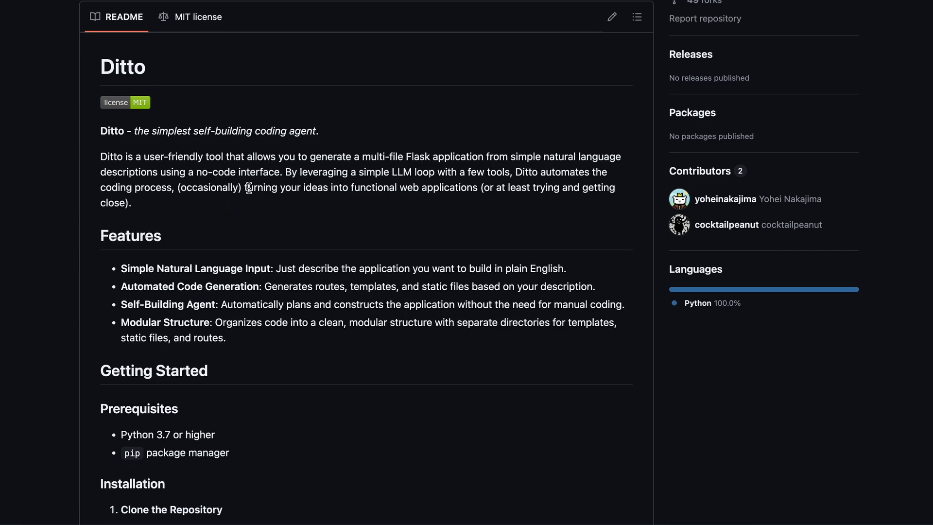
scroll("down", 3)
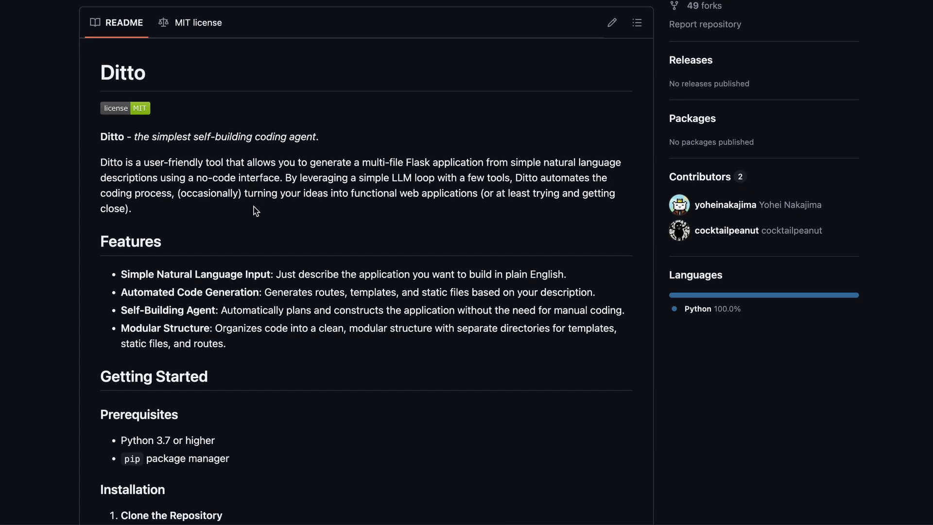
mouse_move(213, 222)
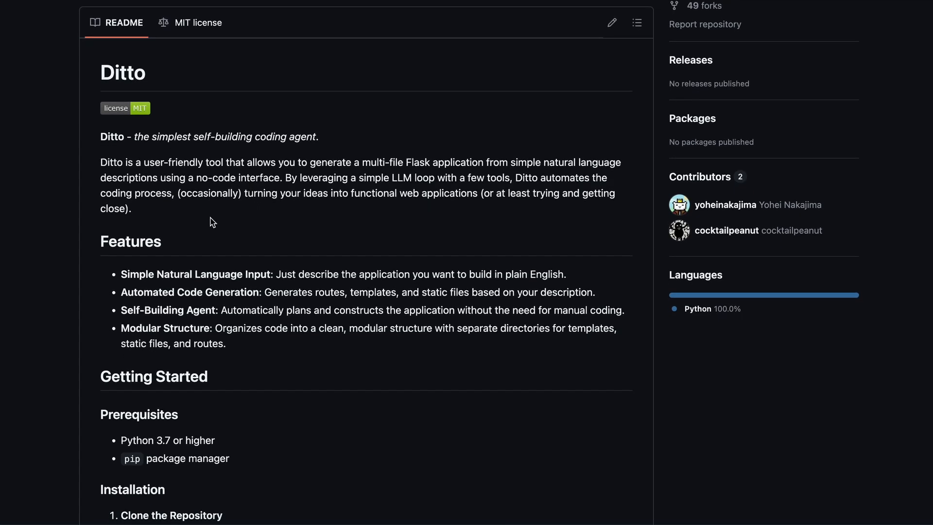
left_click_drag(121, 274, 263, 292)
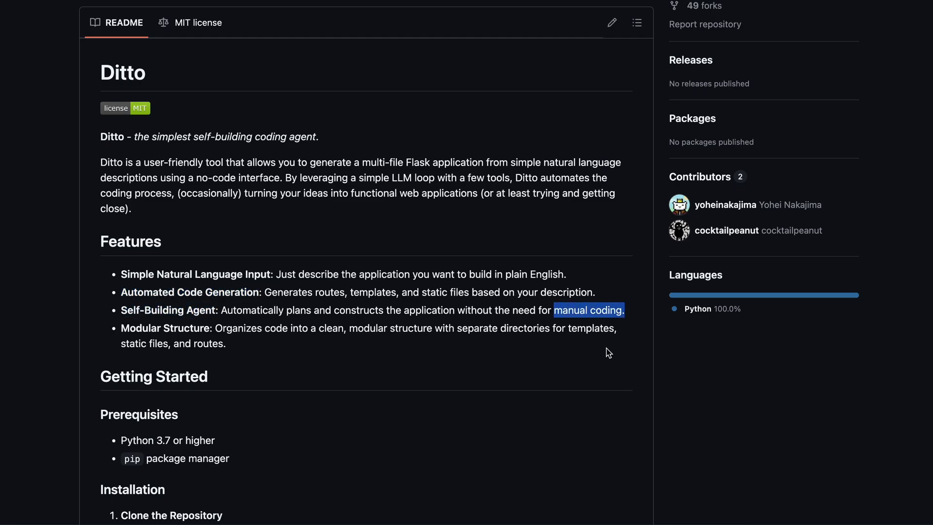
double_click(165, 328)
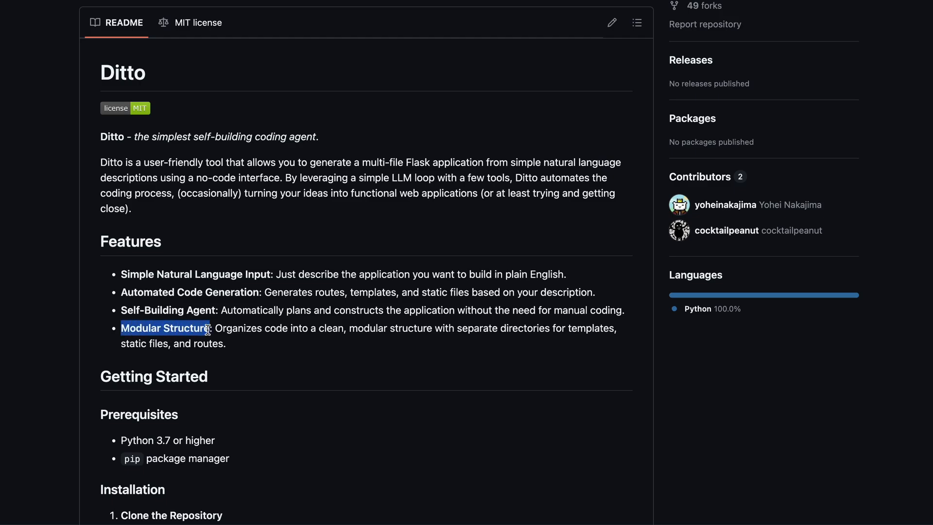
left_click_drag(208, 327, 276, 347)
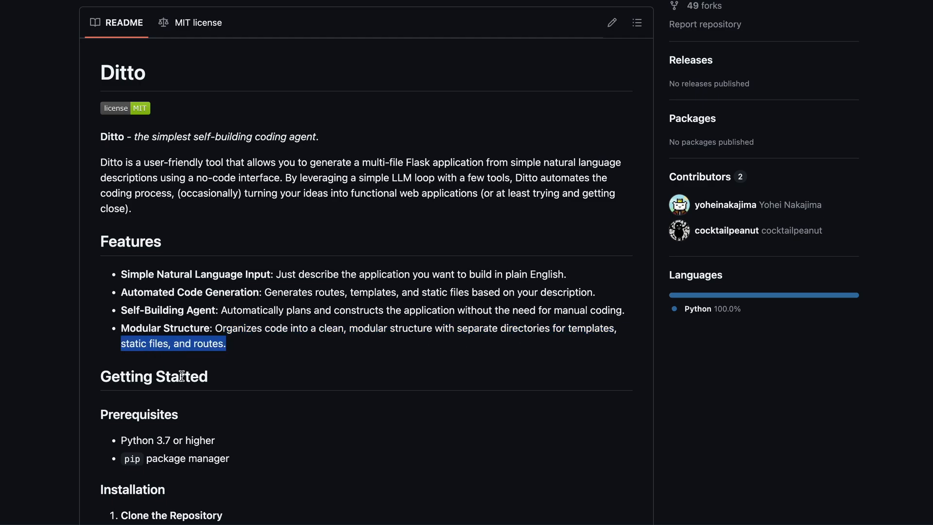
scroll("down", 3)
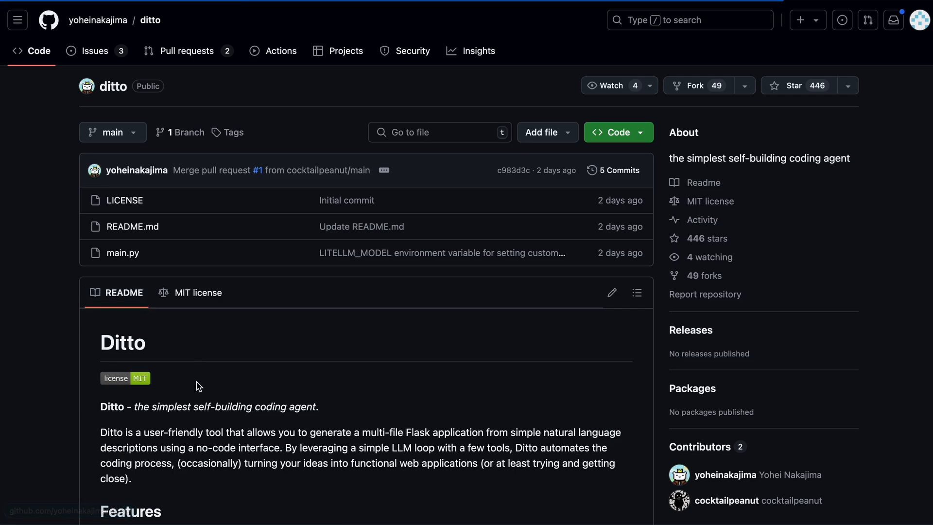
mouse_move(358, 404)
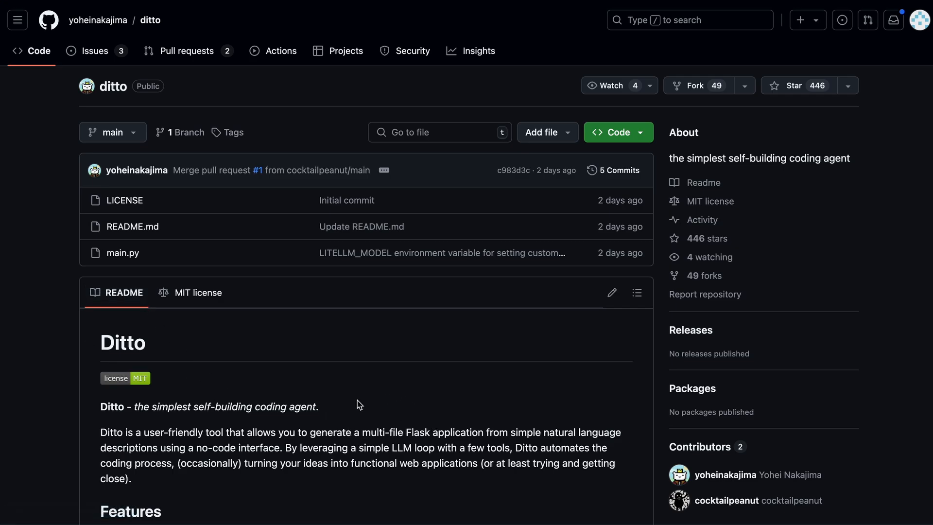
Step: Read main.py's create_file and update_file functions, then return to the repository README
left_click(122, 253)
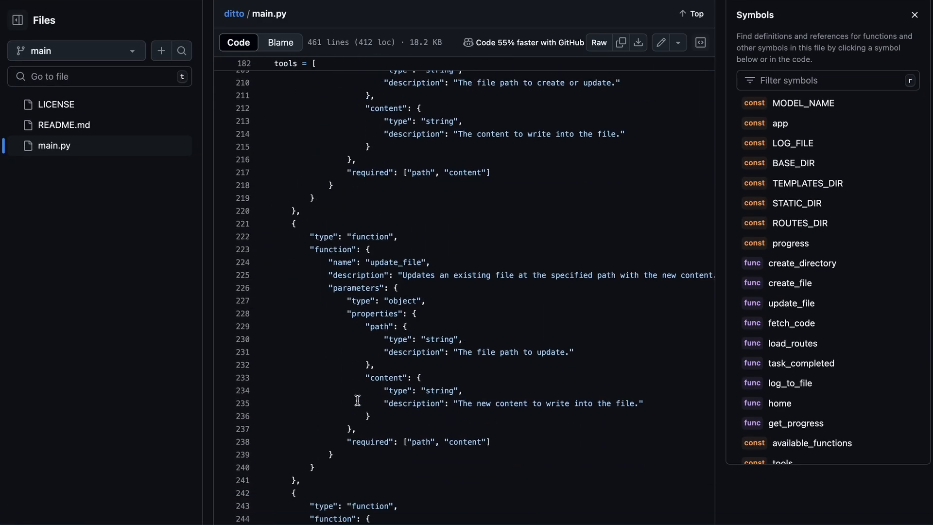
scroll("down", 3)
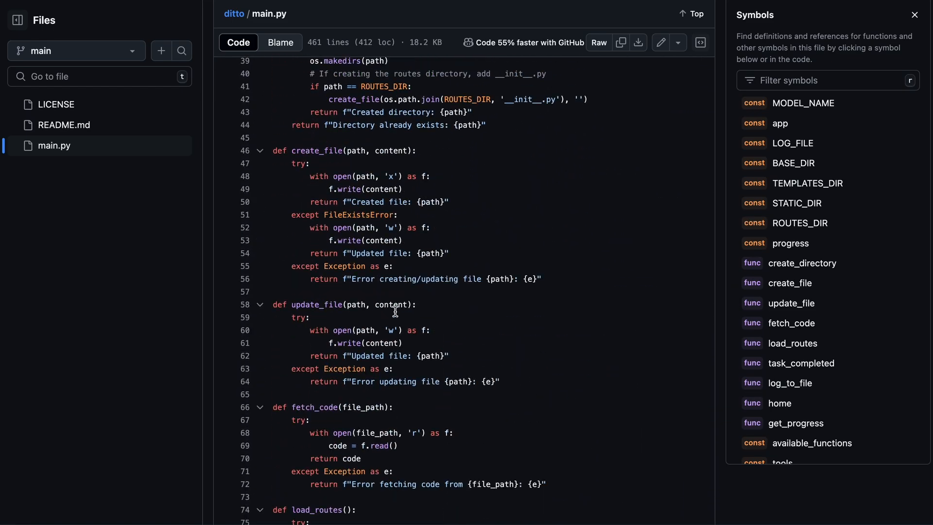
left_click(693, 12)
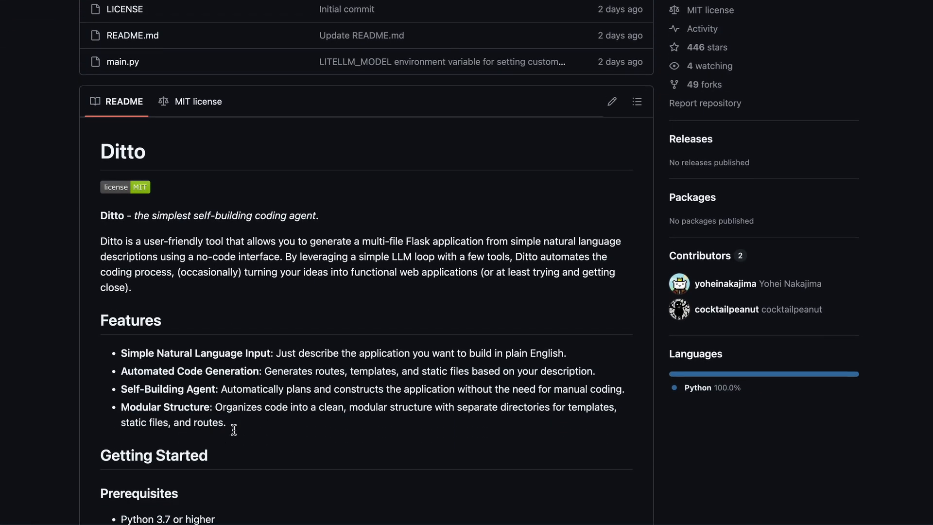
Step: Scroll the README to the Getting Started prerequisites, installation and OPENAI_API_KEY setup
scroll("down", 3)
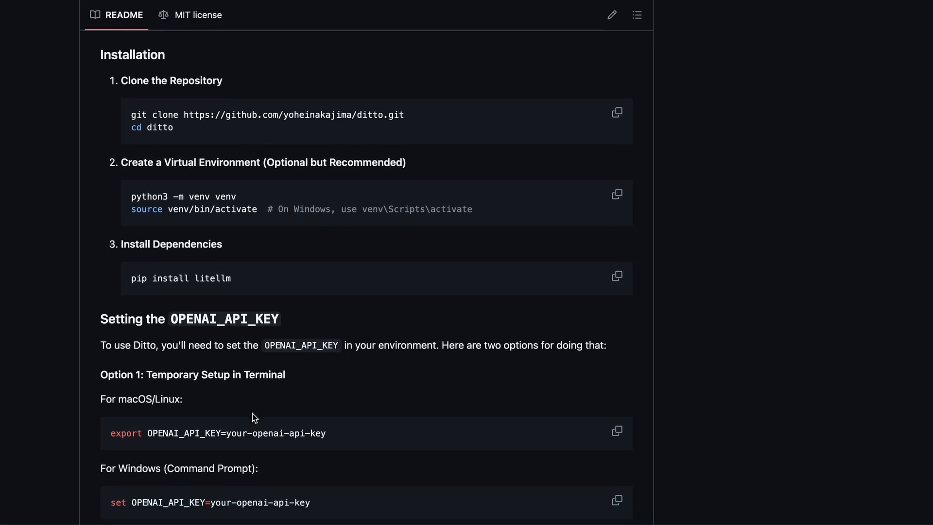
scroll("down", 3)
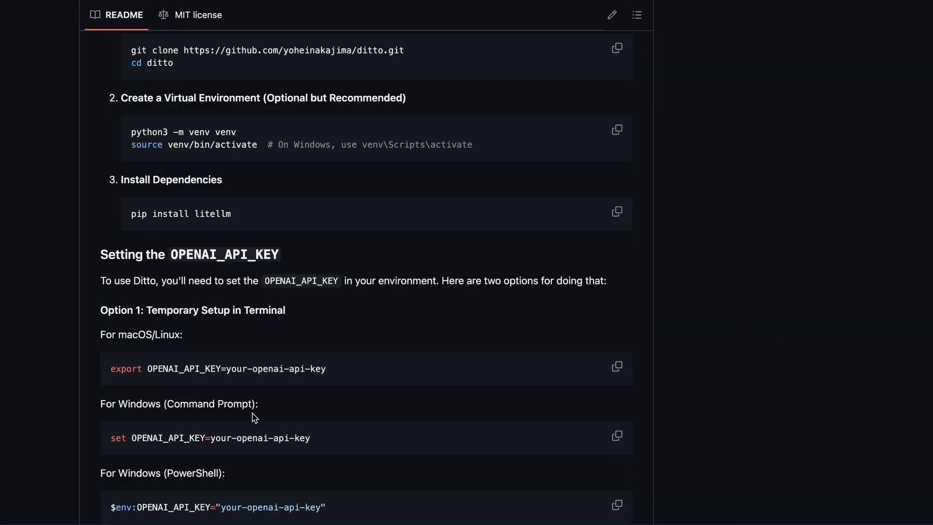
scroll("up", 3)
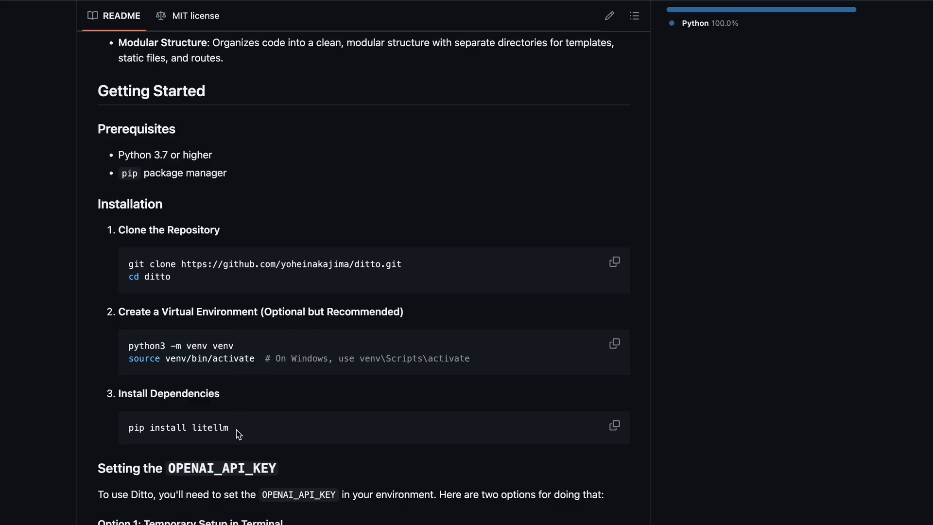
mouse_move(130, 433)
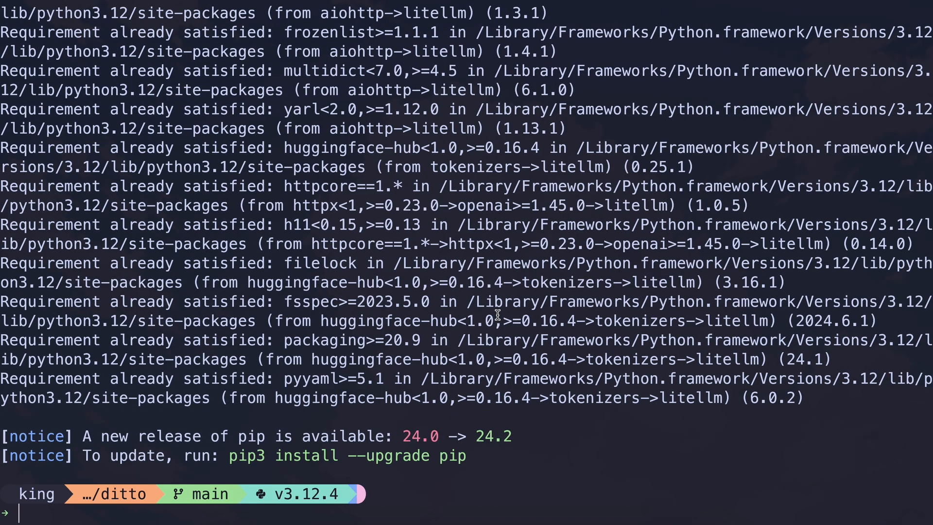
Step: Load main.py in Neovim from the terminal with nvim main.py
type("c")
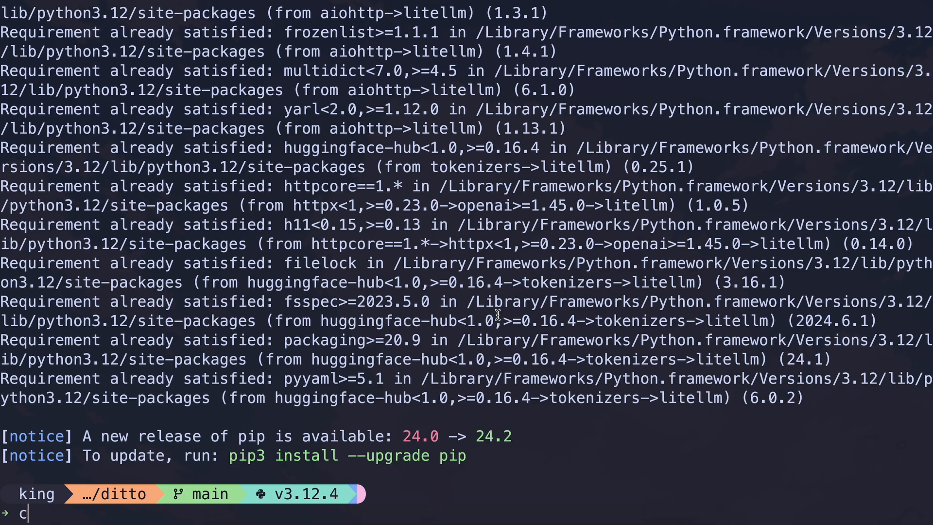
type("nvim main.")
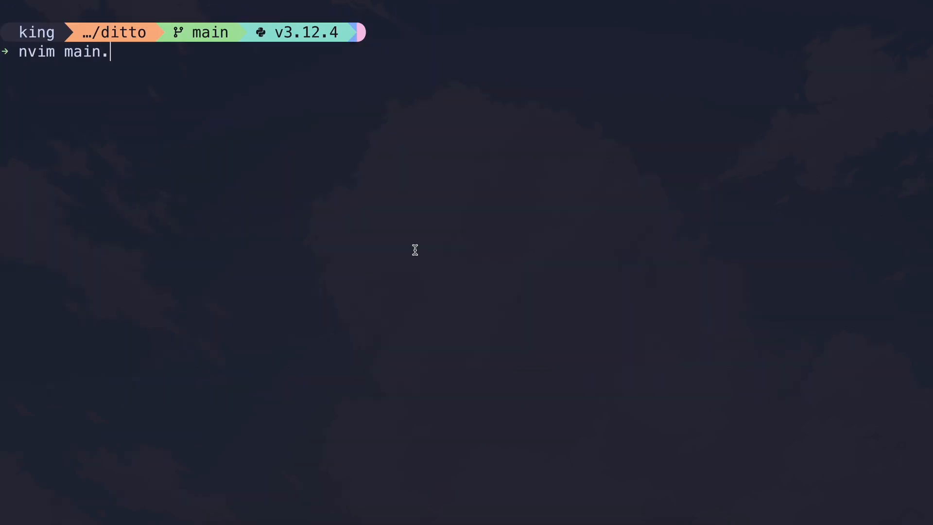
type("py")
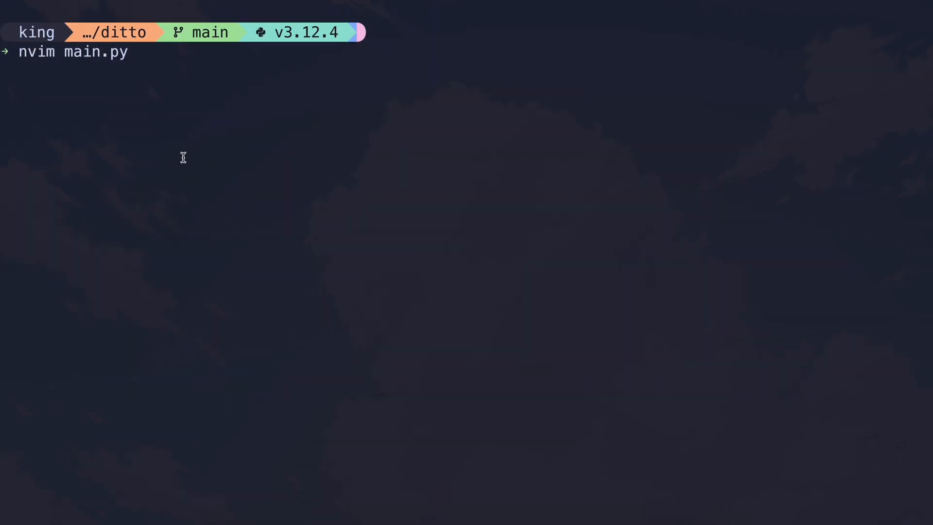
key("Enter")
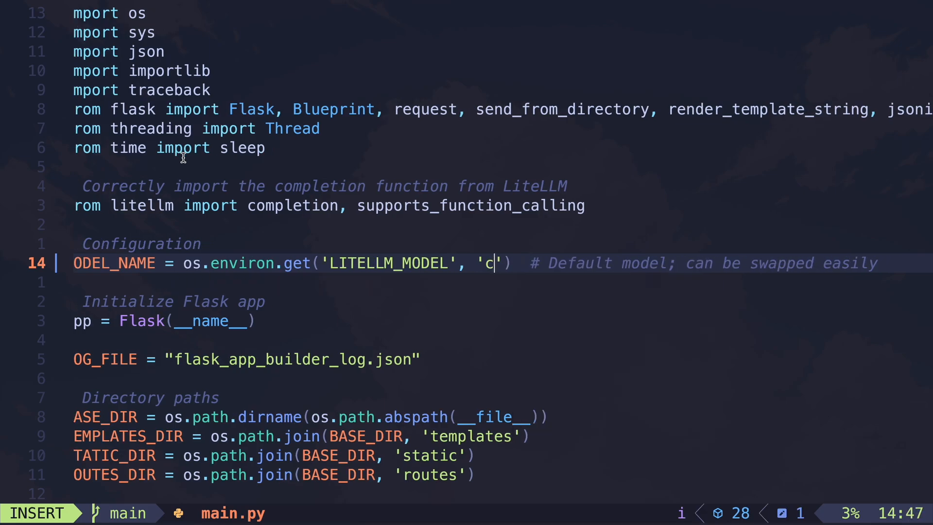
Step: Change the default LITELLM_MODEL string to claude-3.5-sonnet
type("laude-3.5-")
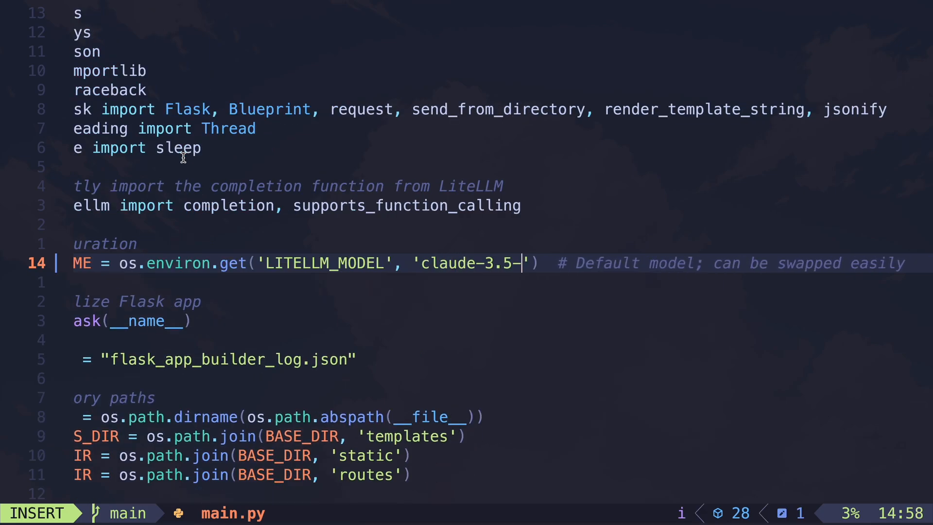
type("sonnet")
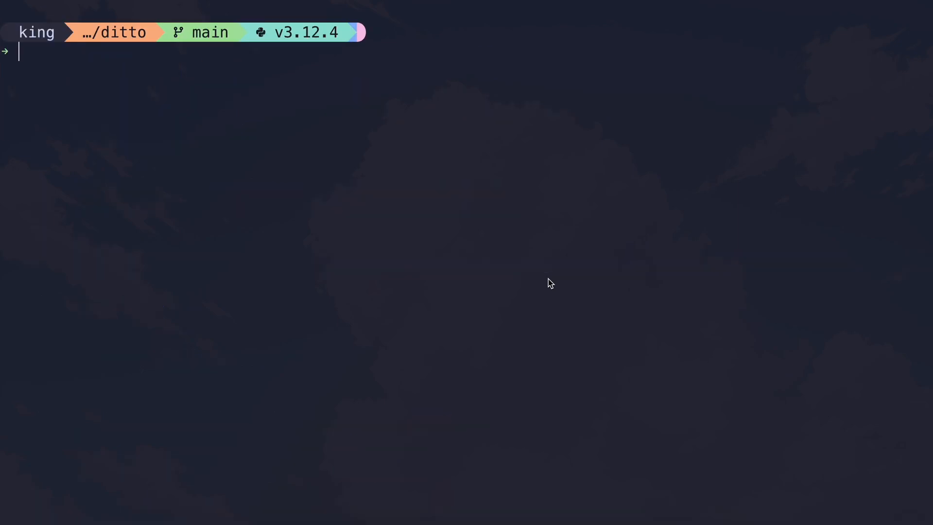
Step: Export OPENAI_API_KEY for the terminal session
type("export OPEN")
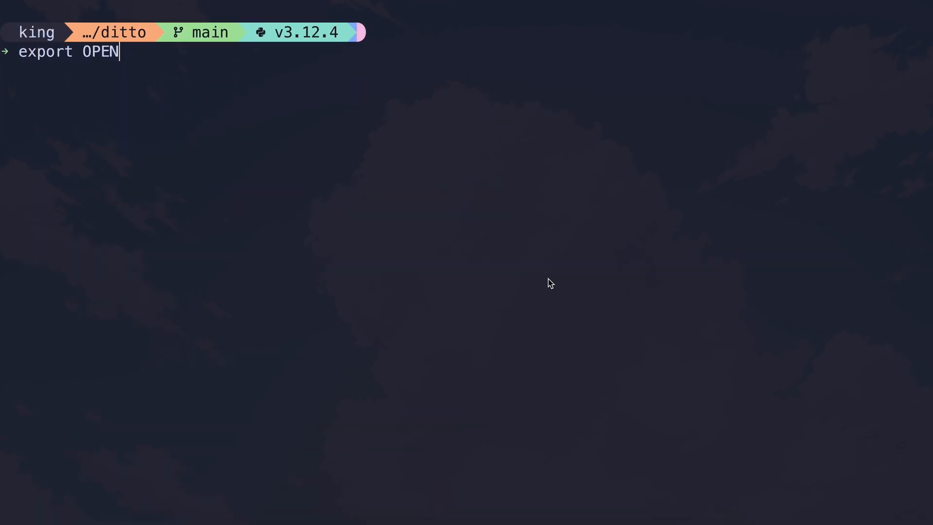
type("AI_API_")
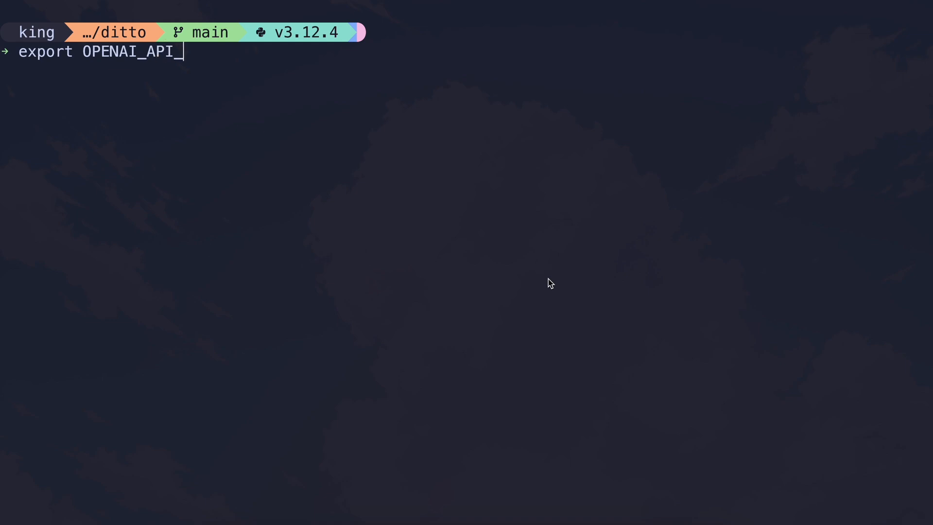
type("KEY=ab")
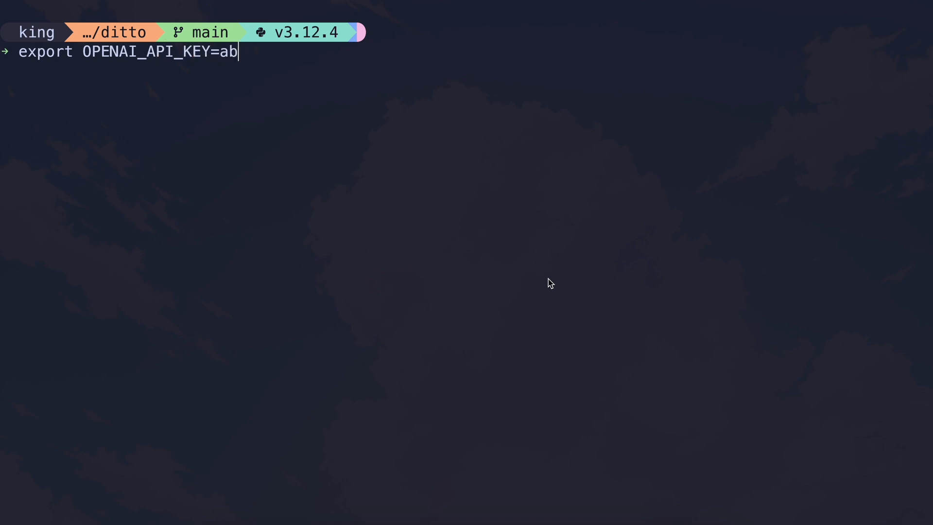
type("cd")
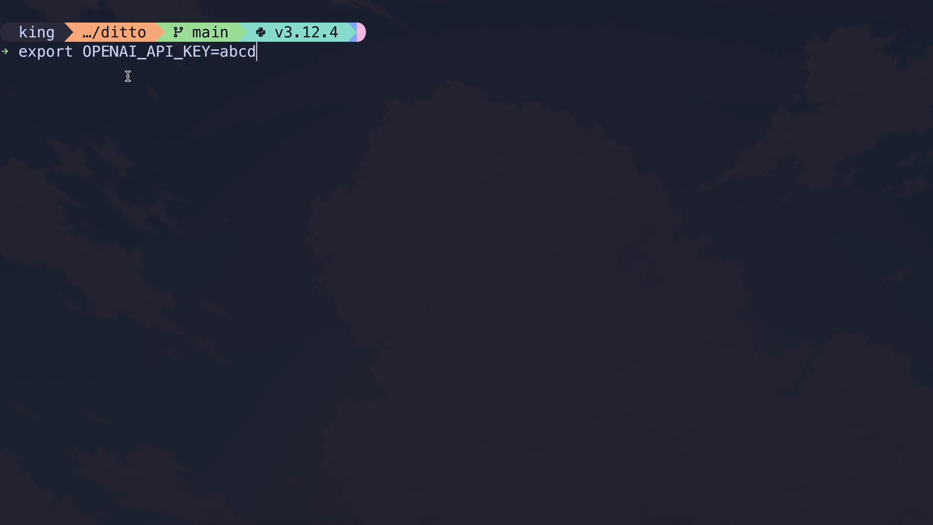
mouse_move(212, 76)
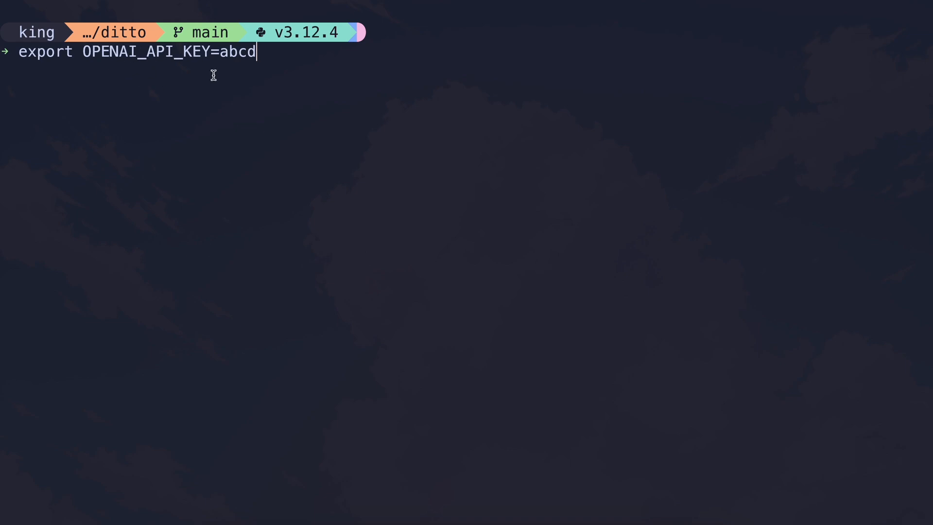
mouse_move(130, 57)
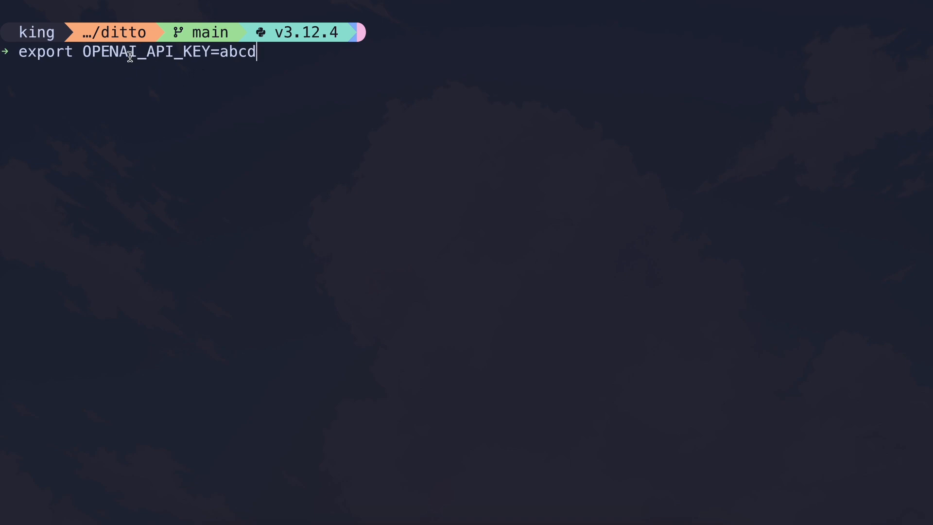
mouse_move(136, 64)
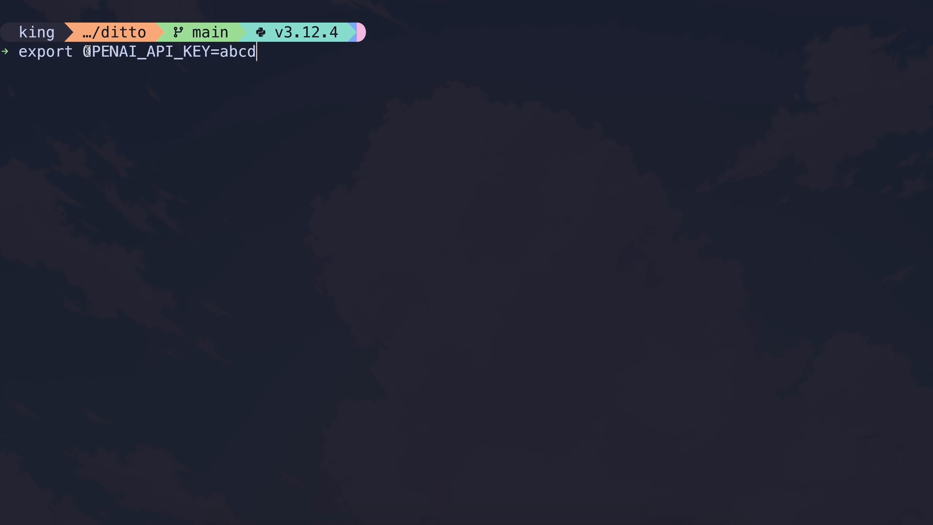
mouse_move(146, 82)
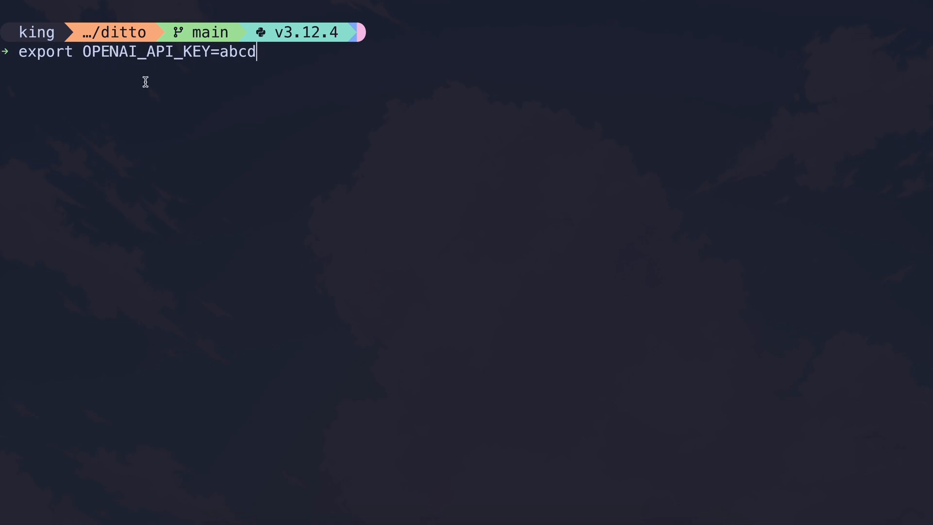
Step: Launch the Ditto Flask App Builder server with python3 main.py
type("python3 main")
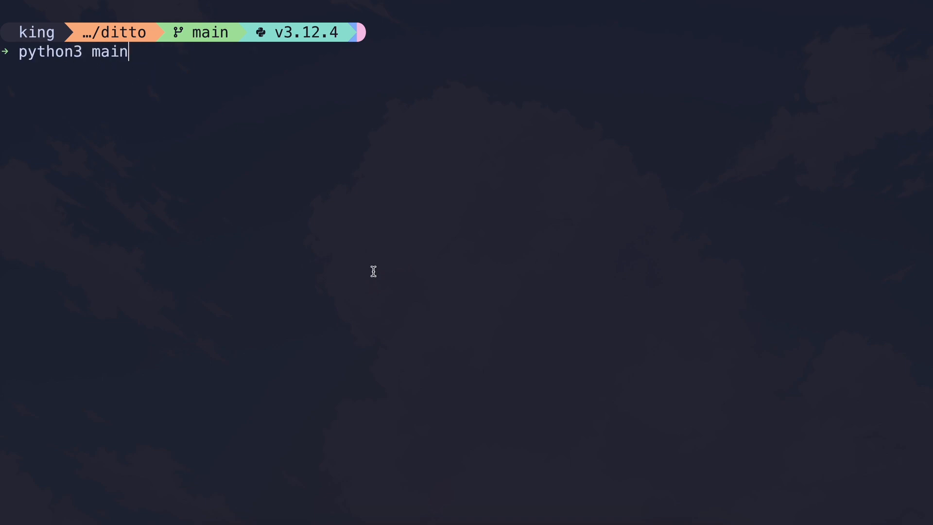
type(".py")
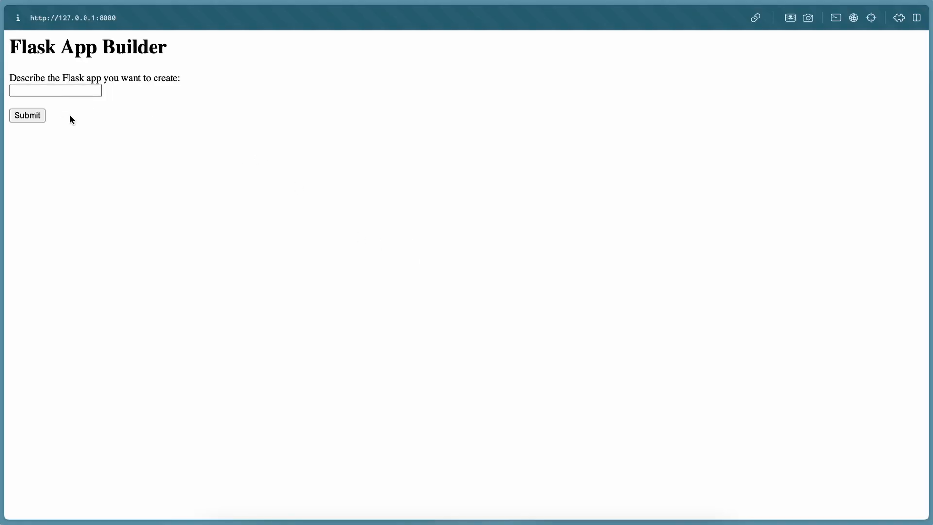
mouse_move(71, 81)
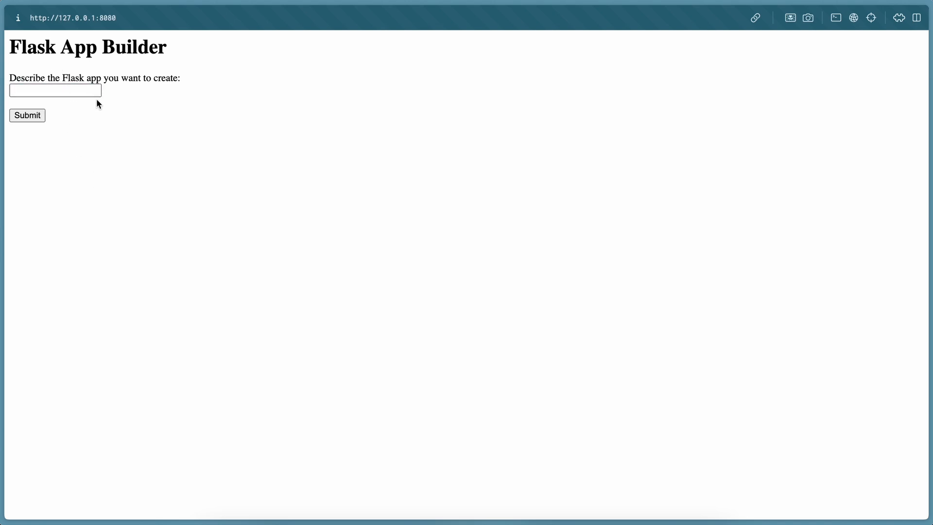
mouse_move(123, 122)
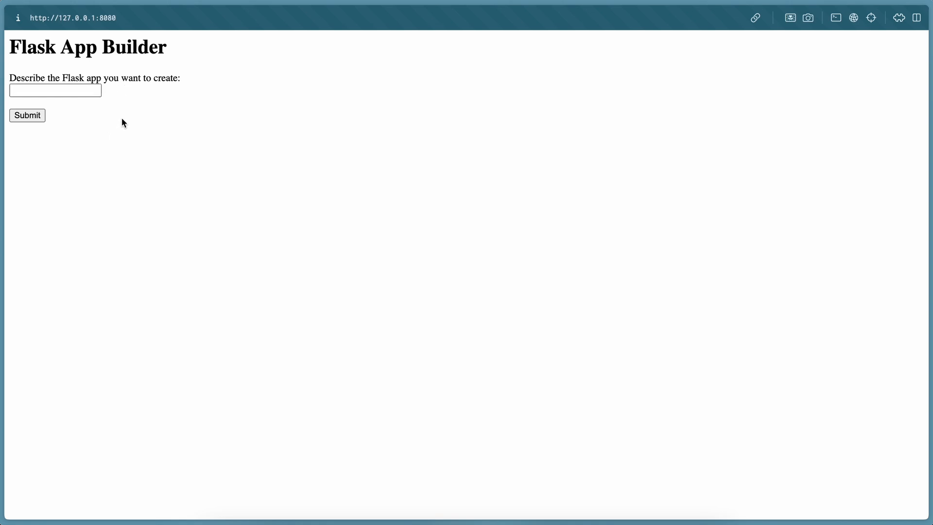
Step: Submit the app description 'Make a simple to-do' for generation
left_click(54, 90)
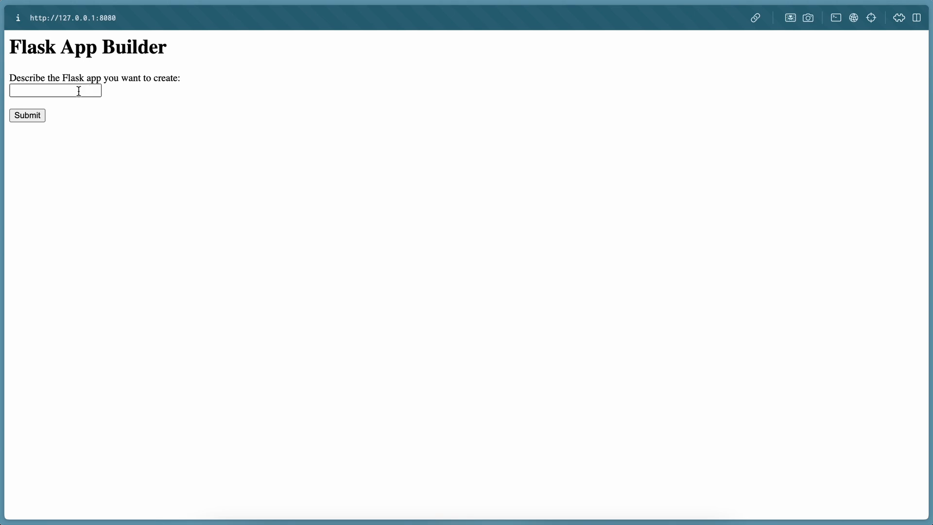
type("Make a")
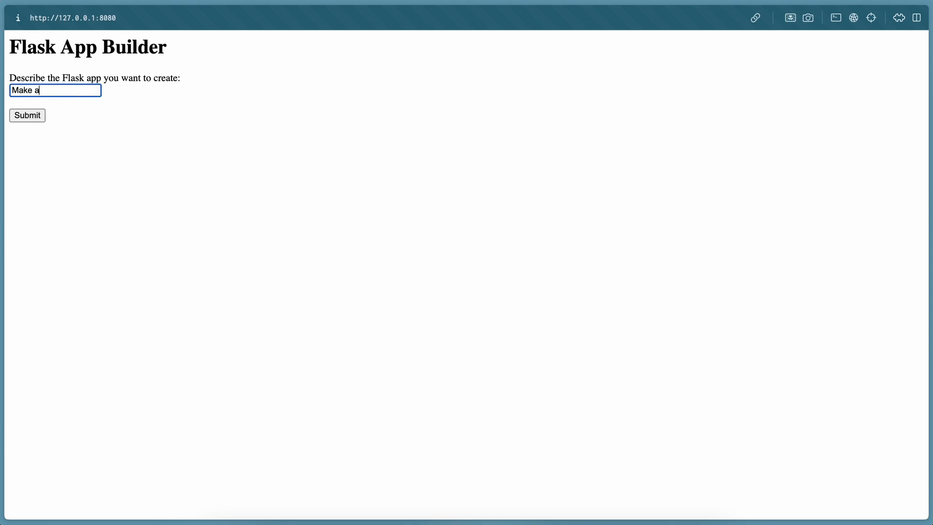
type("simple to-do")
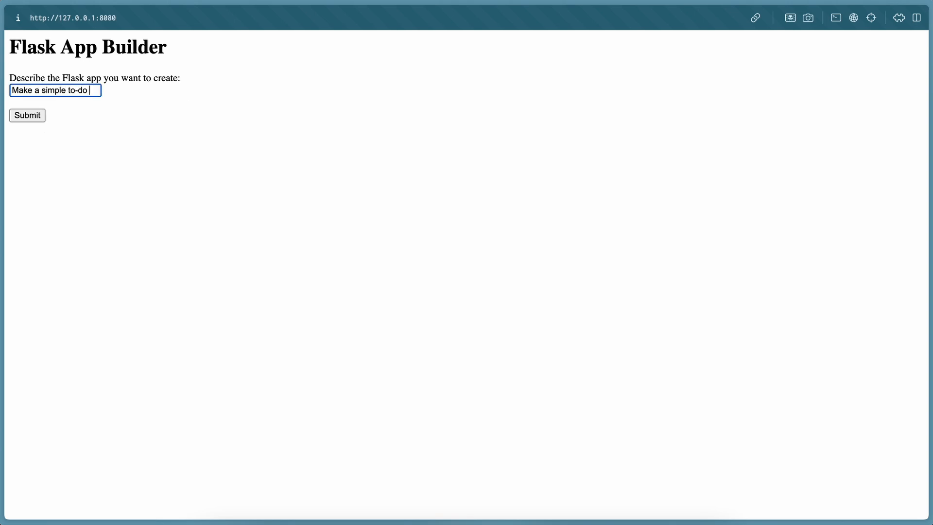
left_click(27, 115)
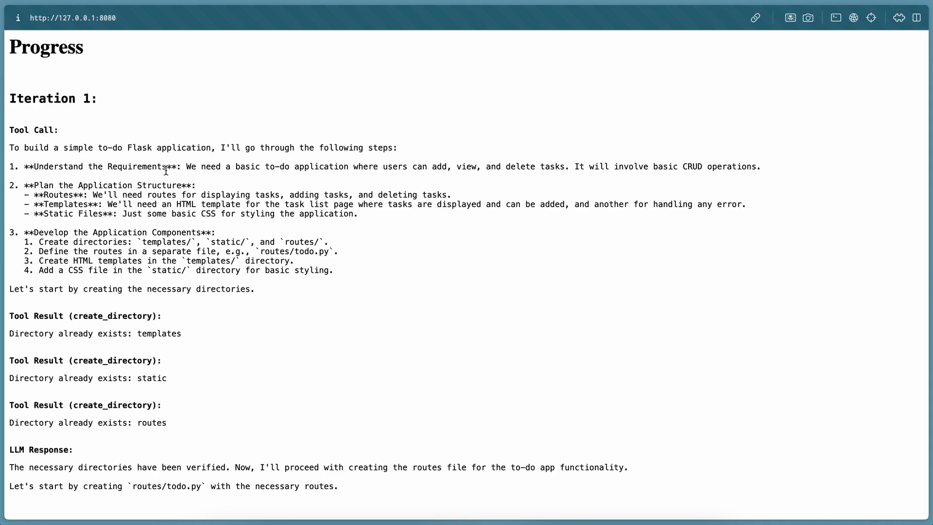
mouse_move(208, 272)
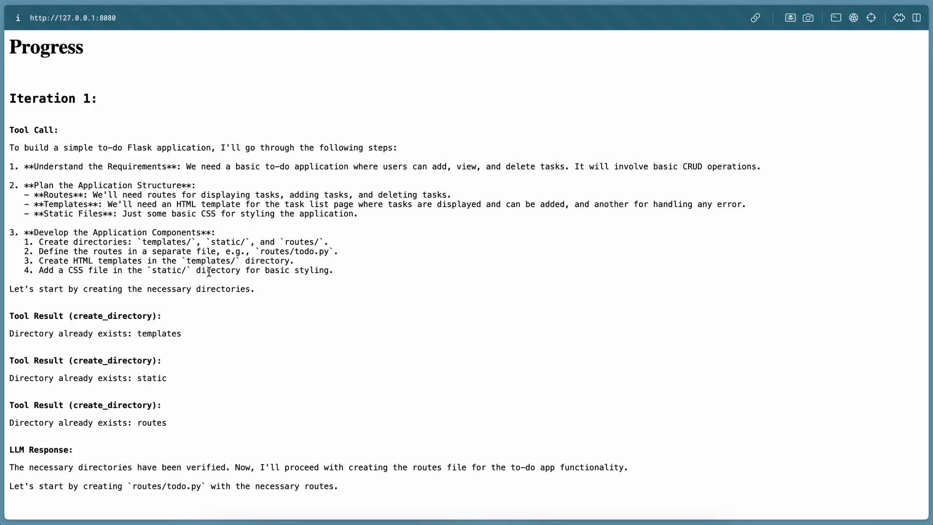
mouse_move(223, 306)
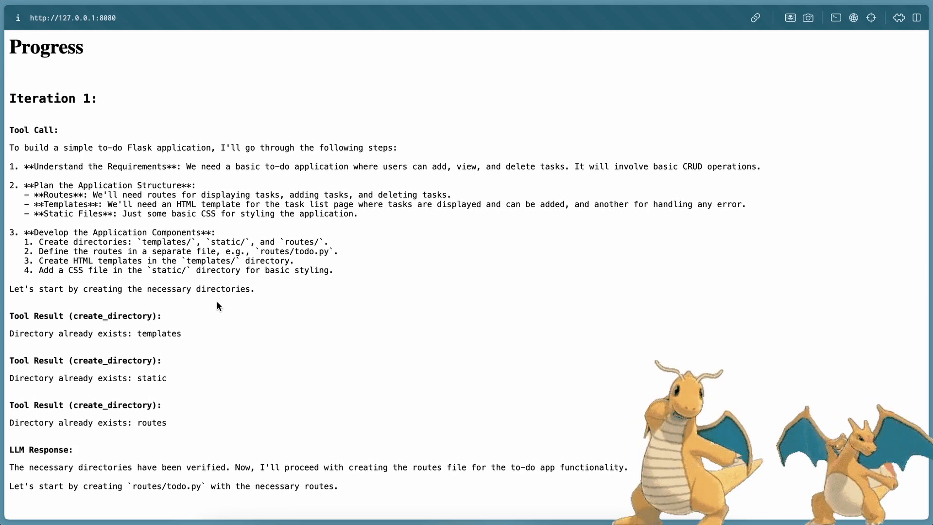
Step: Follow the Progress page through the generation iterations for routes, template and CSS
scroll("down", 3)
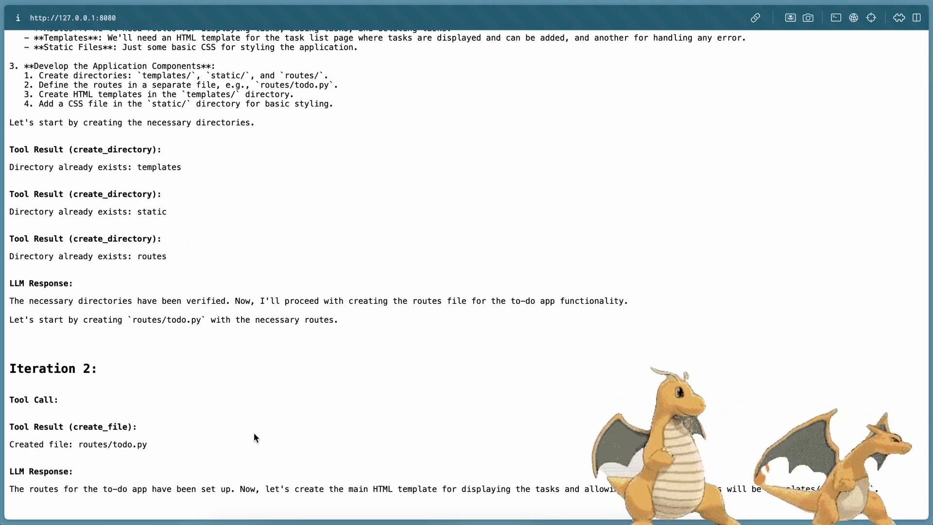
scroll("down", 3)
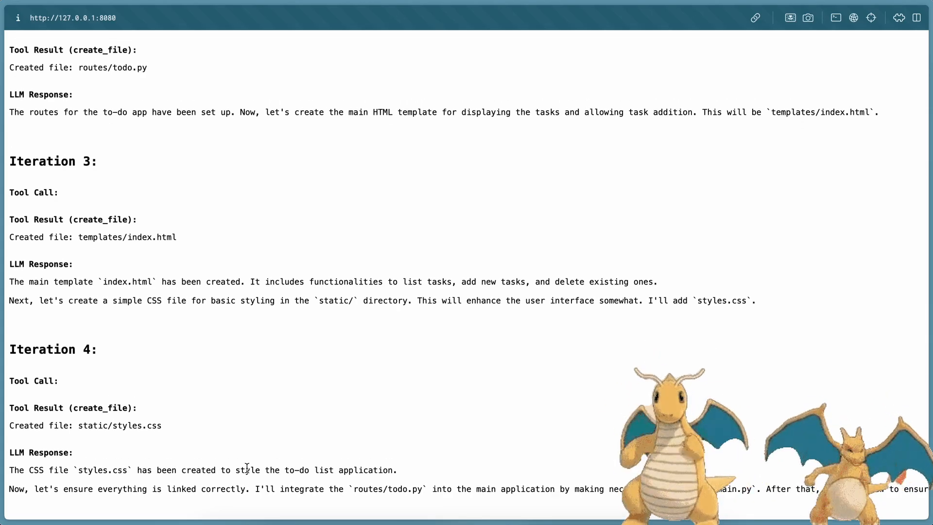
scroll("down", 3)
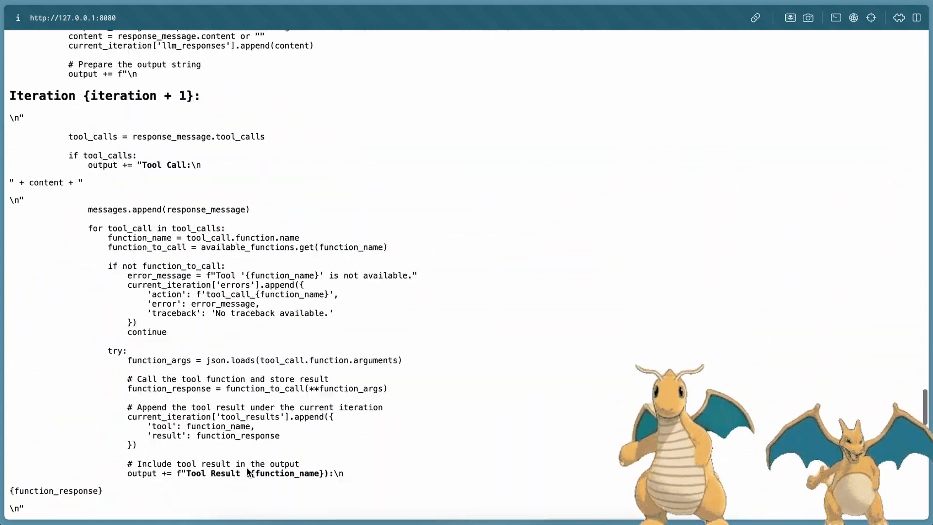
scroll("down", 3)
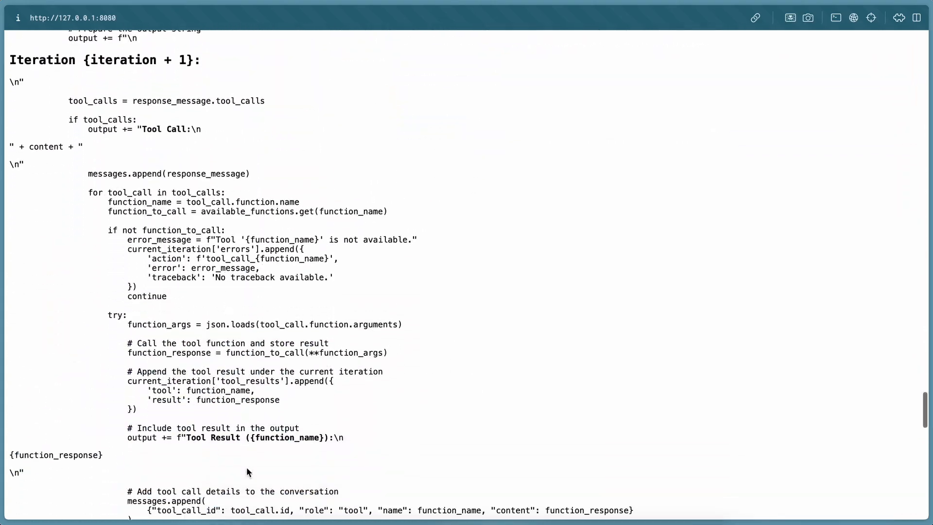
scroll("down", 3)
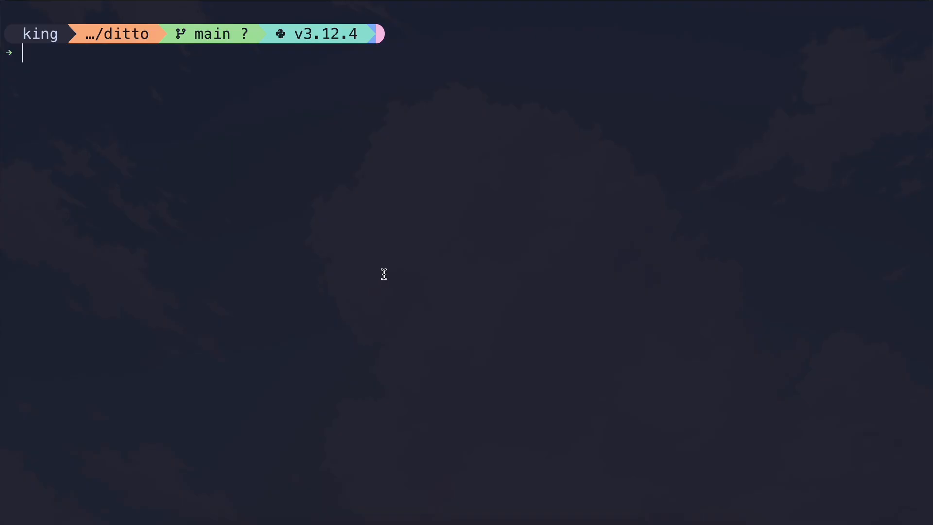
Step: Relaunch the generated app with python3 main.py to serve the To-Do List page
type("python3 main")
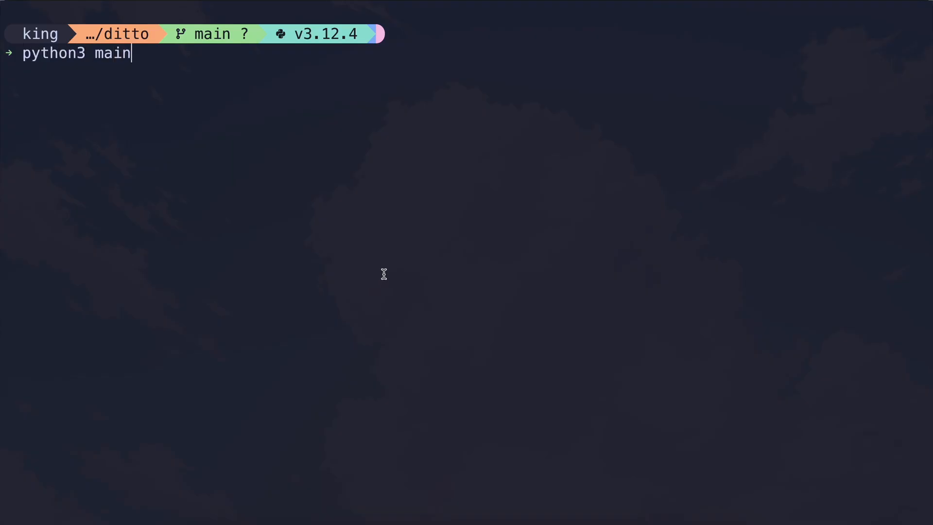
type(".py")
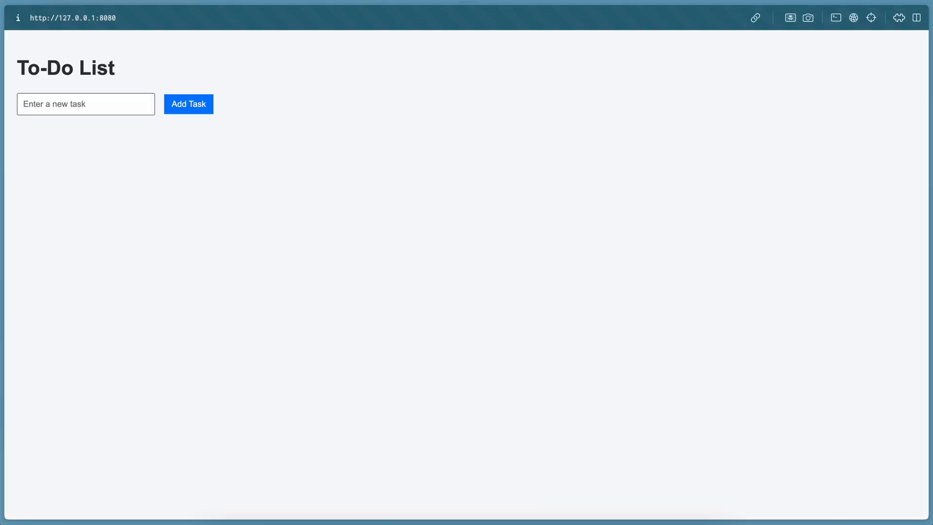
Step: Add the task 'another one' to the To-Do List via Add Task
left_click(86, 104)
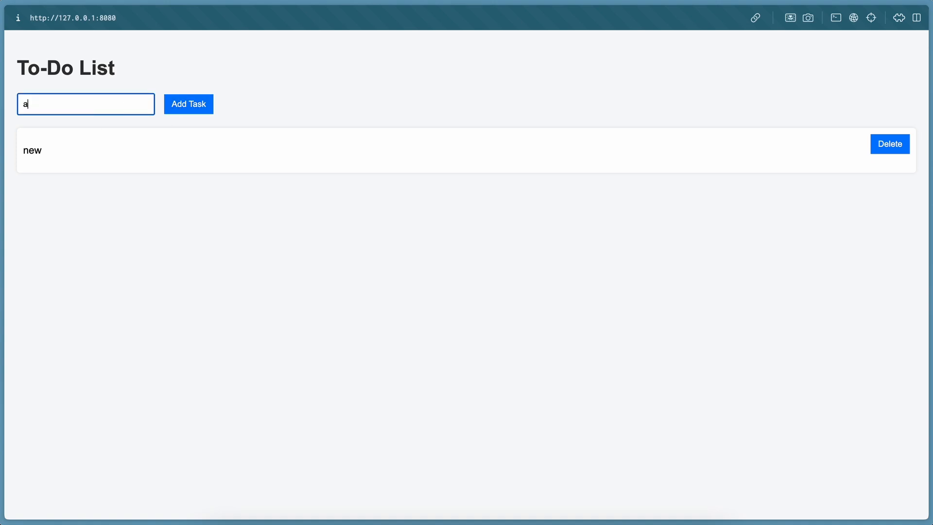
type("another one")
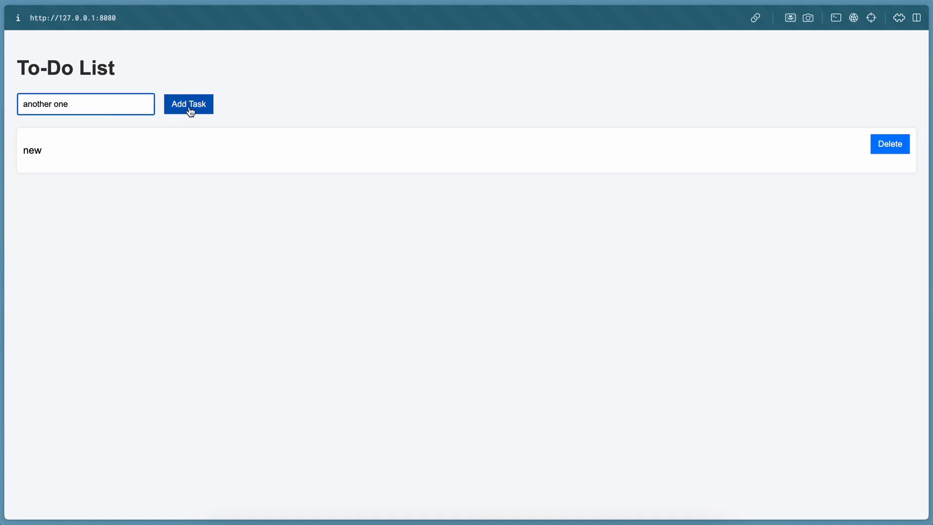
left_click(188, 104)
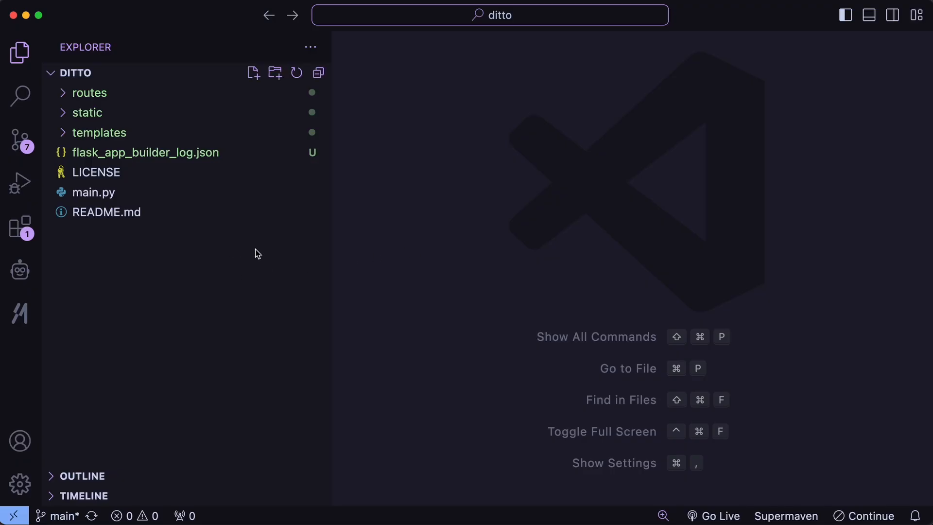
mouse_move(154, 132)
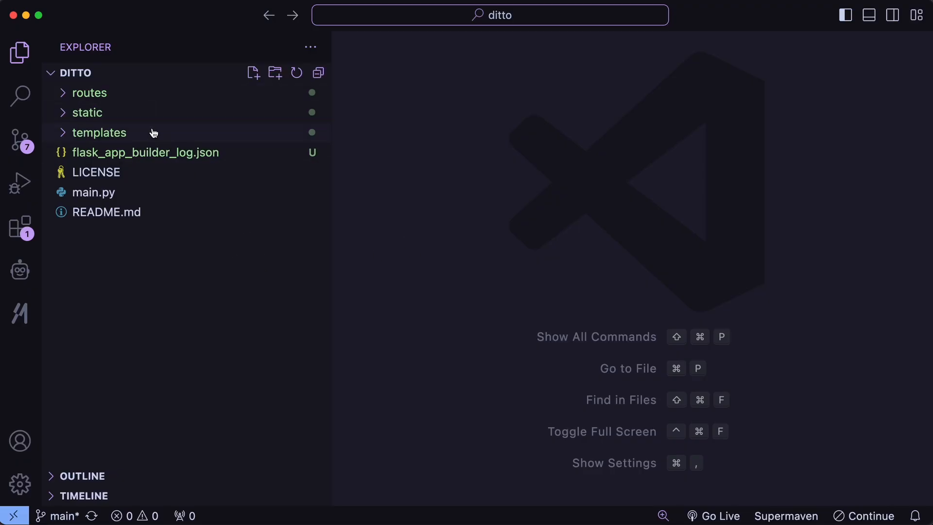
Step: Review the generated styles.css, todo.py routes and index.html template in VS Code
left_click(99, 132)
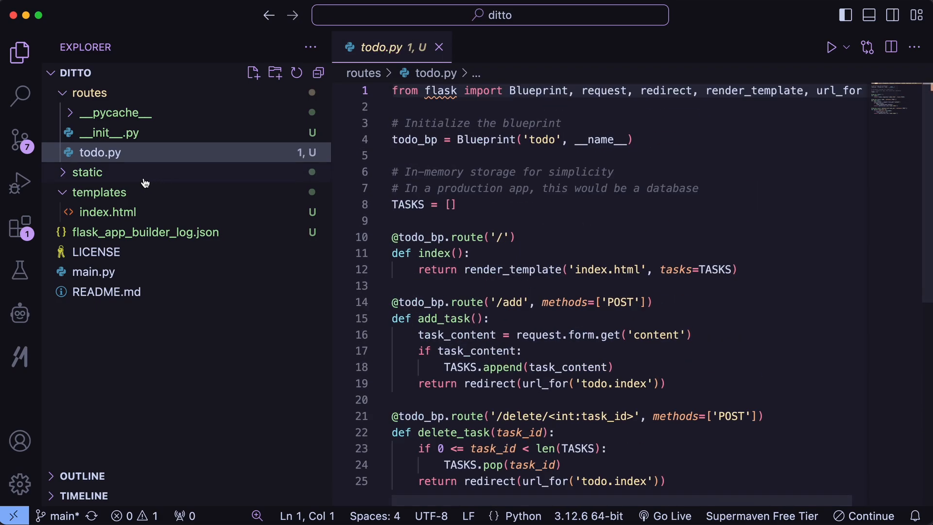
left_click(107, 193)
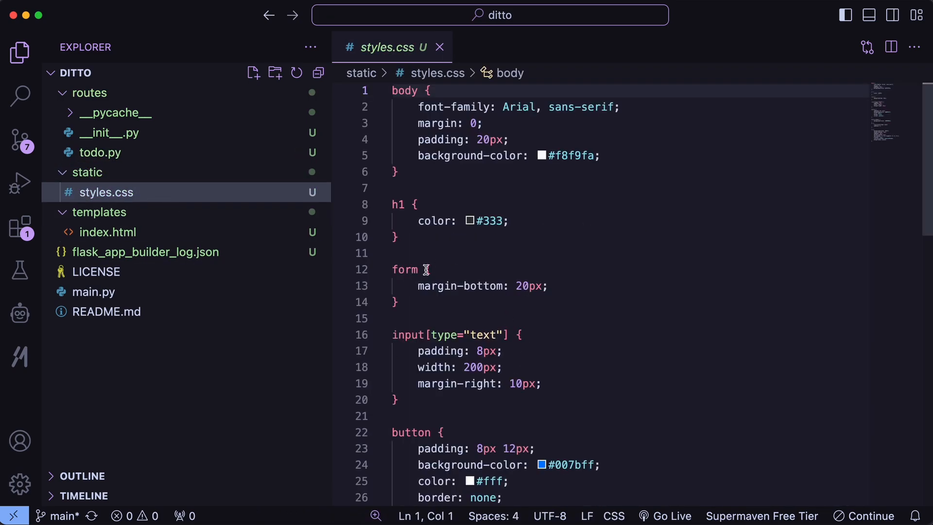
left_click(101, 153)
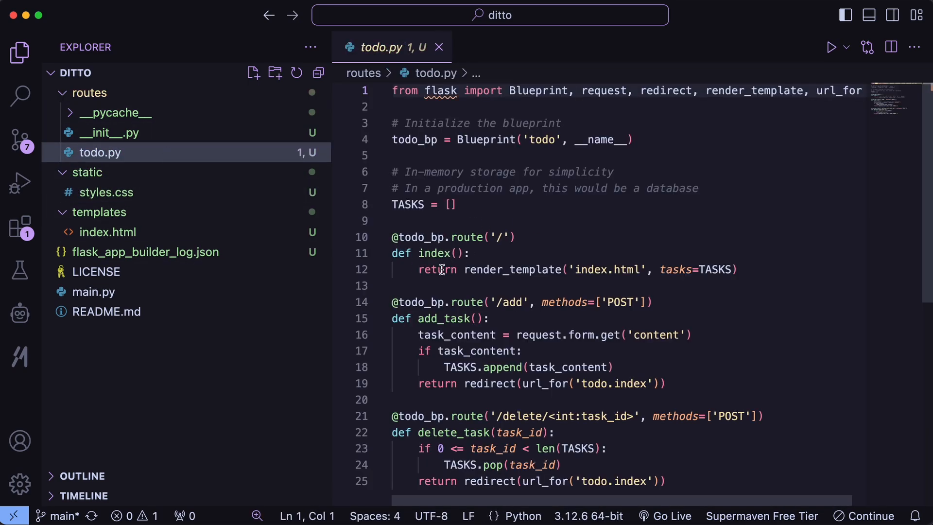
left_click(108, 233)
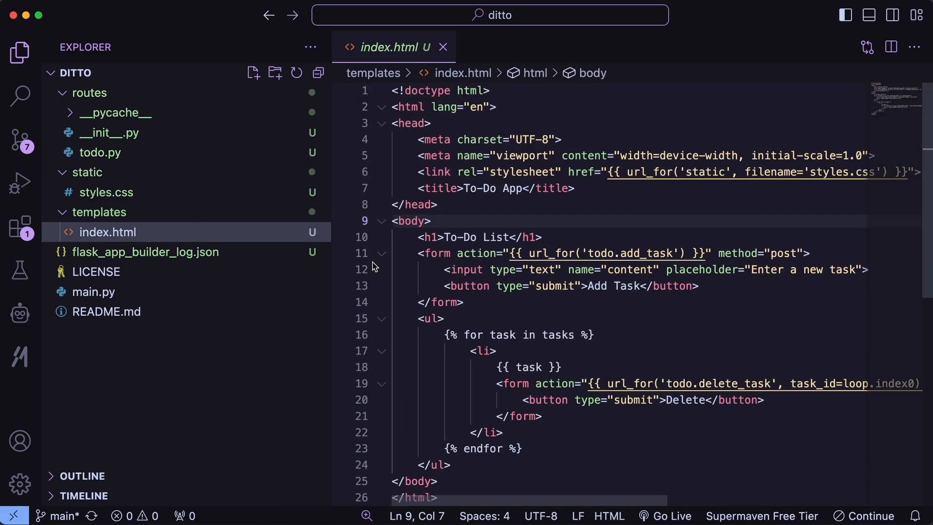
mouse_move(380, 398)
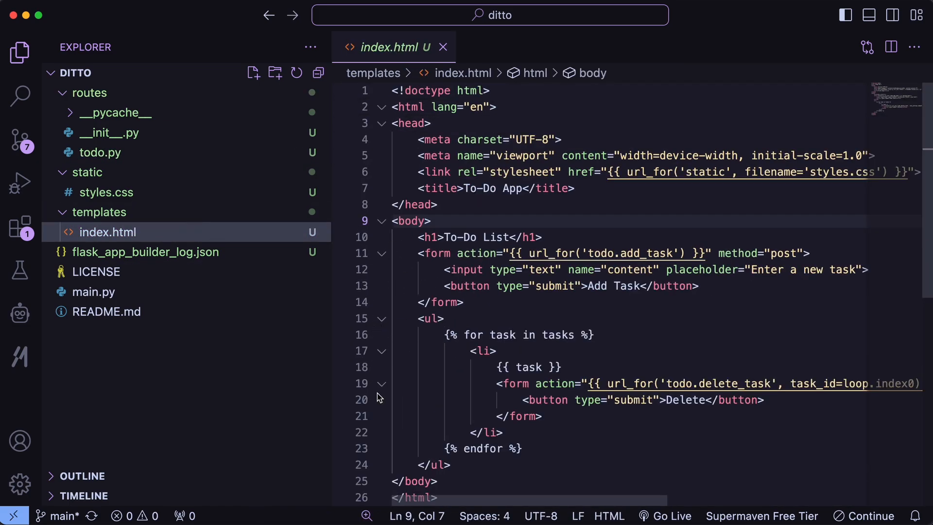
mouse_move(382, 437)
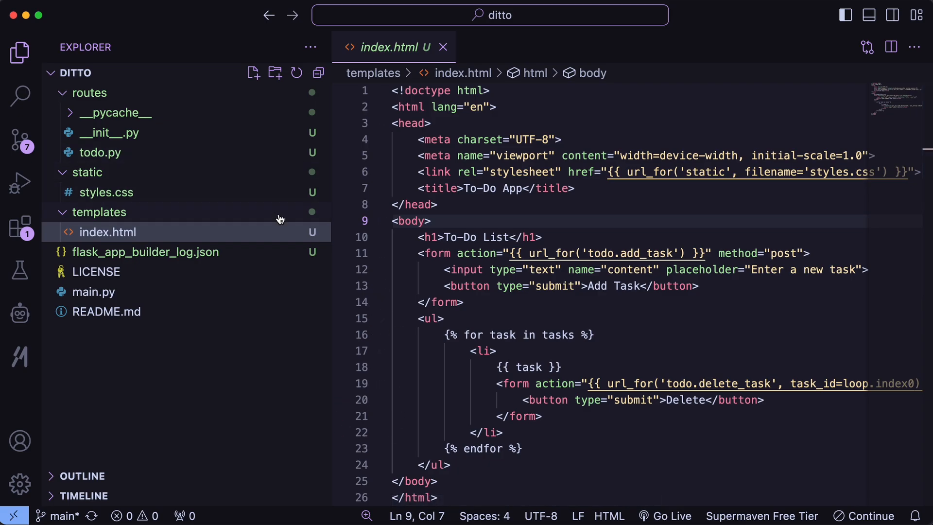
Step: View the empty routes __init__.py, then leave styles.css open for reading
left_click(109, 132)
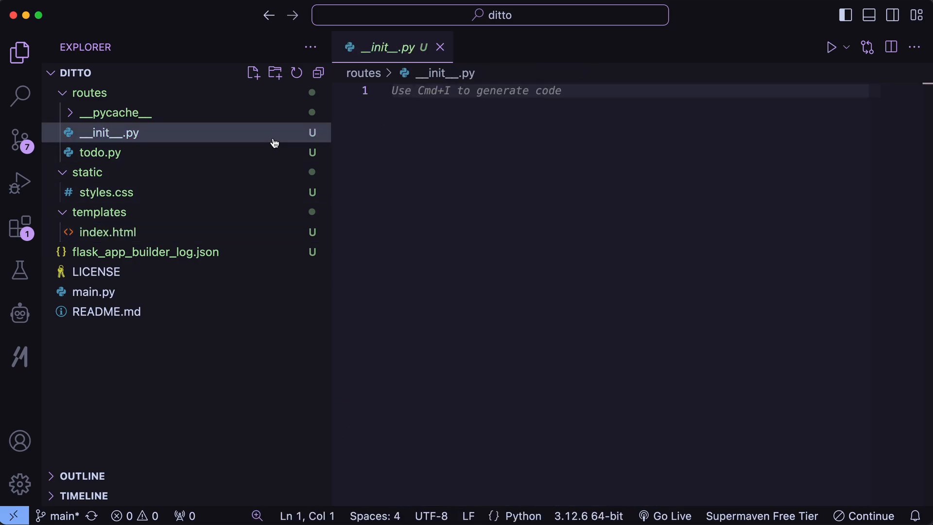
left_click(106, 192)
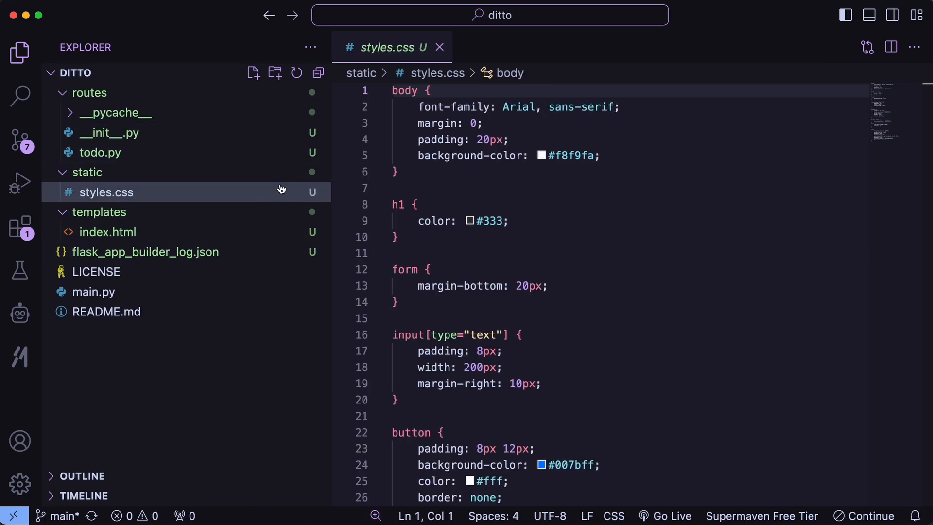
mouse_move(290, 291)
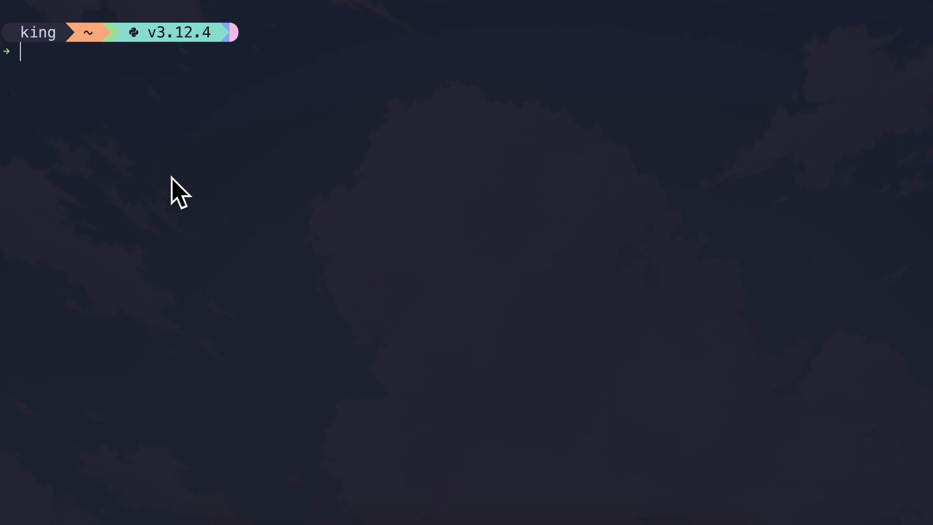
Step: Run cp ditto/main.py ditto2/ and cd into the ditto project folder
type("cp ditto/main.py ditto2/")
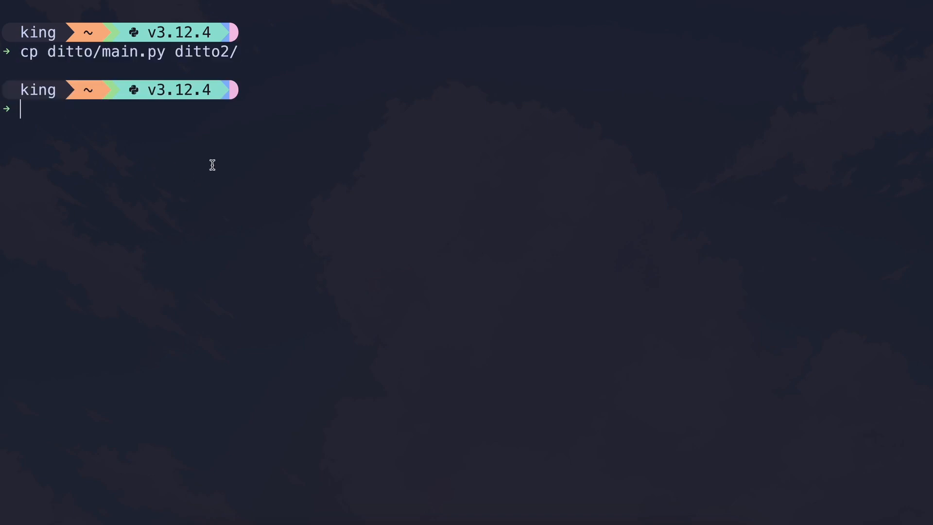
type("cd ditto")
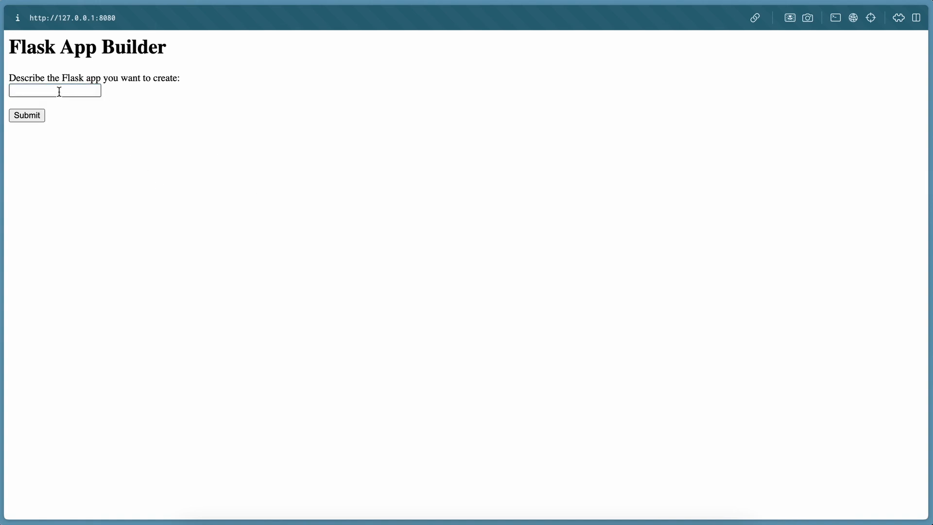
Step: Submit the reused 'generate a minesweeper game' request and follow the builder's Progress log
left_click(55, 89)
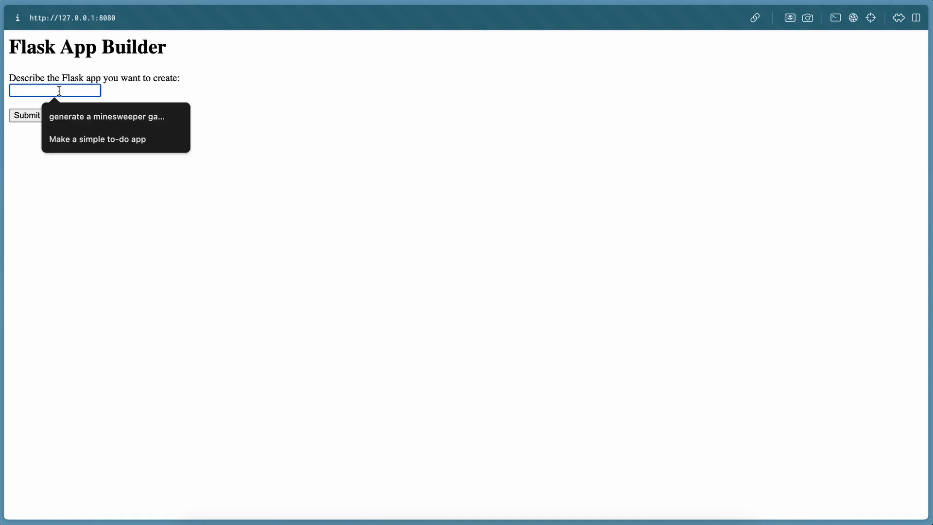
left_click(107, 115)
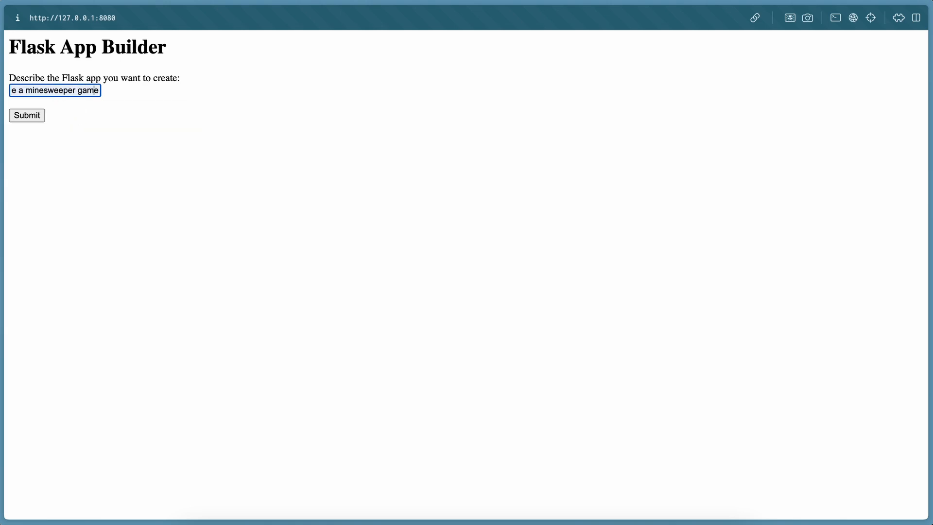
left_click(26, 116)
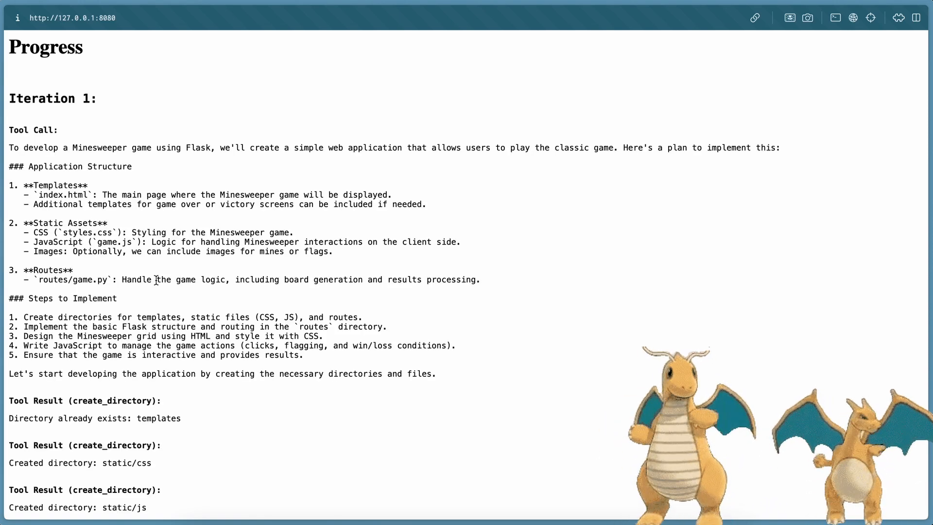
scroll("down", 3)
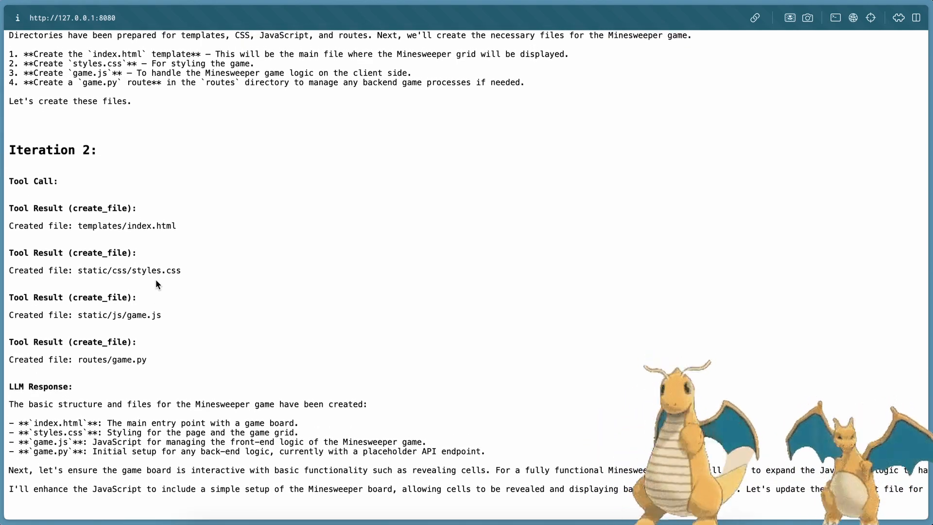
scroll("down", 3)
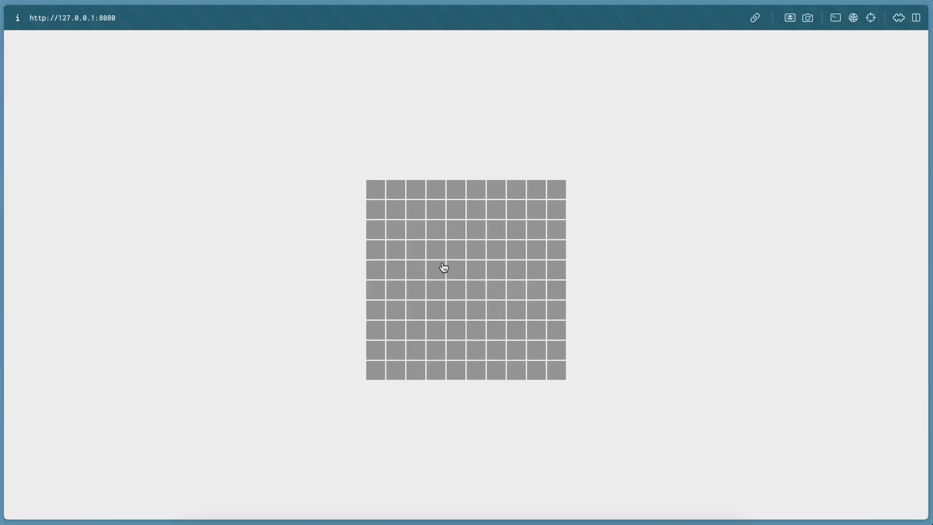
Step: Reveal cells until two 'Game Over! You hit a mine' alerts, dismiss them, and start on the fresh board
left_click(443, 268)
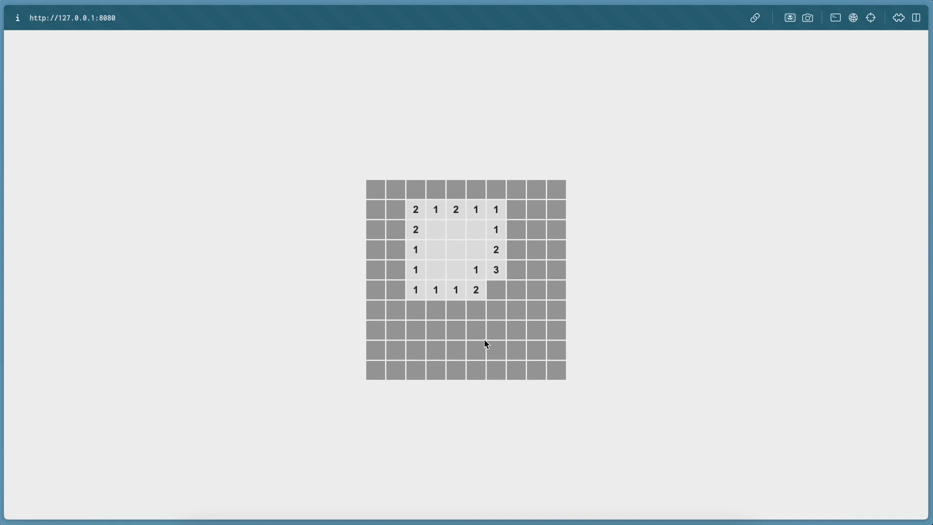
left_click(476, 331)
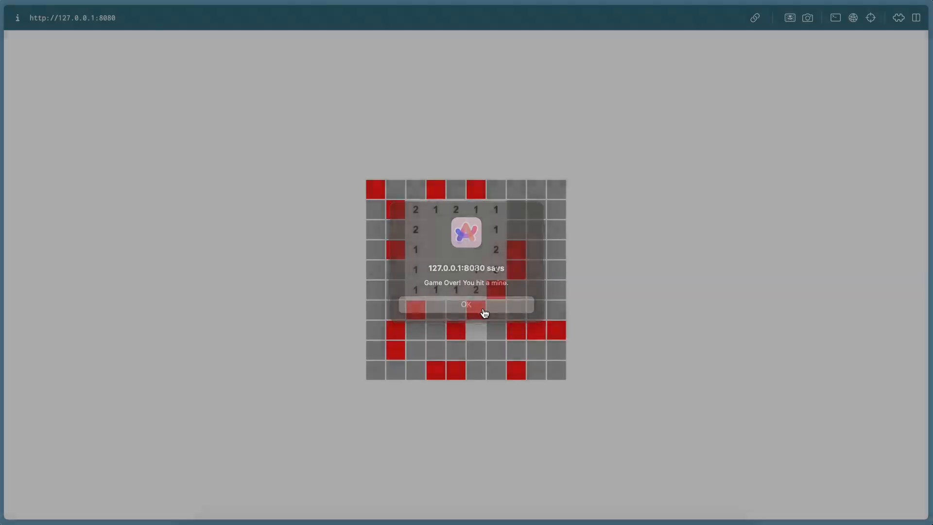
left_click(466, 304)
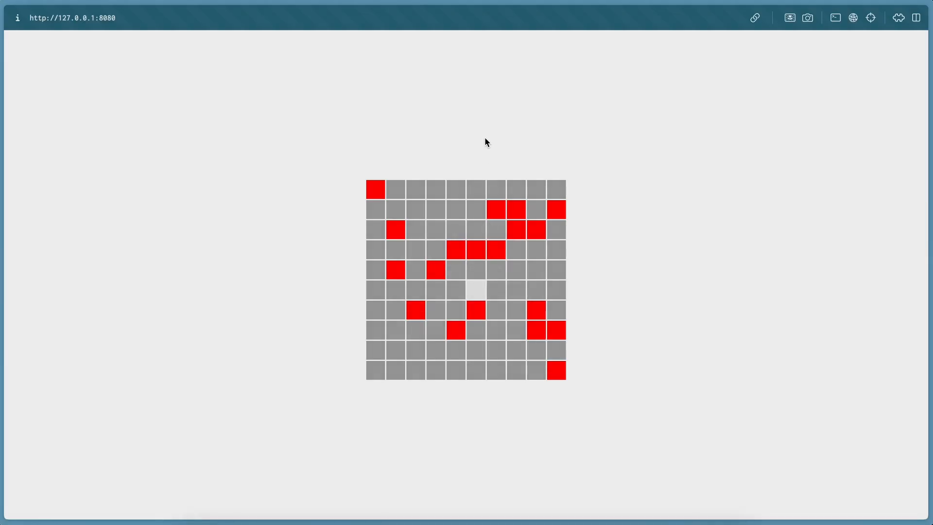
mouse_move(446, 232)
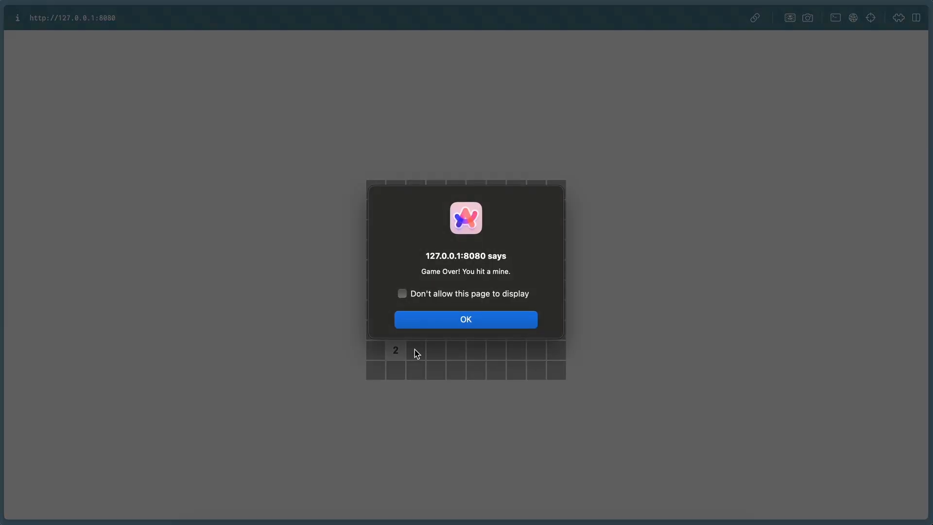
left_click(466, 318)
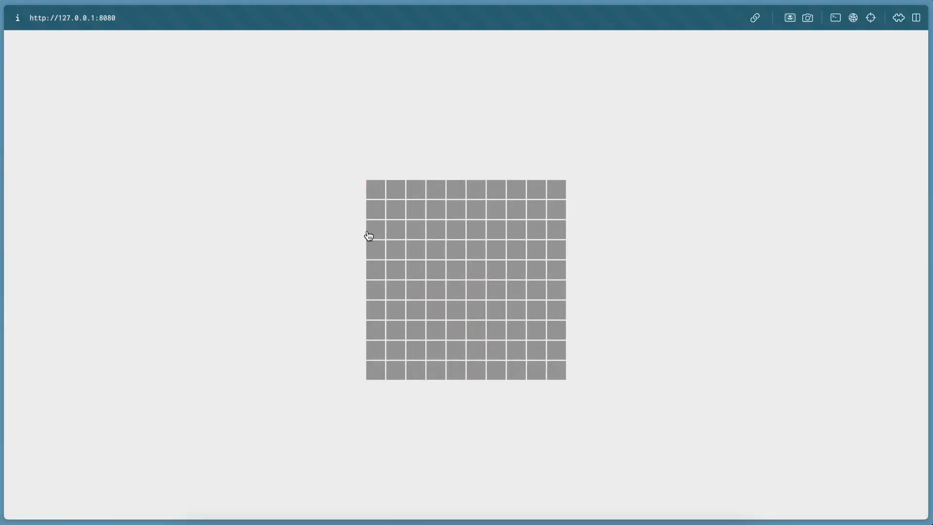
left_click(375, 270)
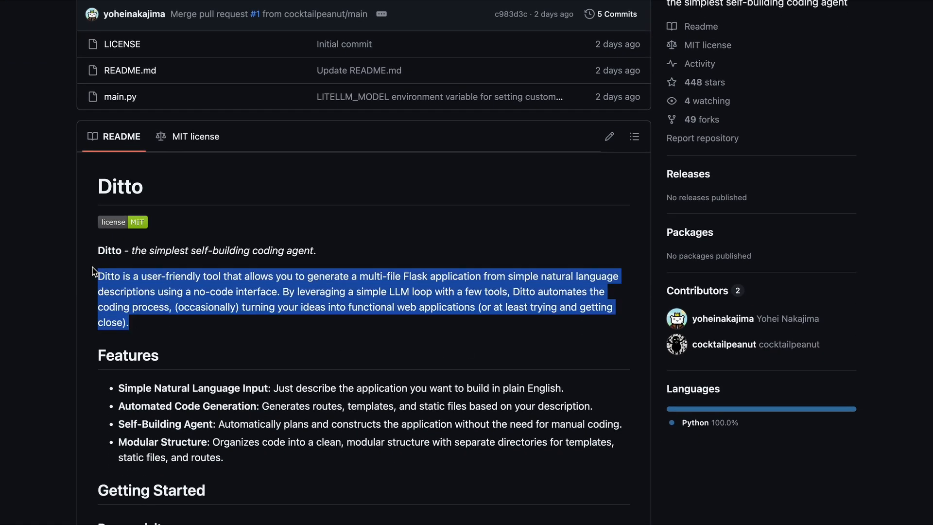
Step: Clear the intro selection and read down through Getting Started, Installation and the OPENAI_API_KEY setup
left_click(123, 293)
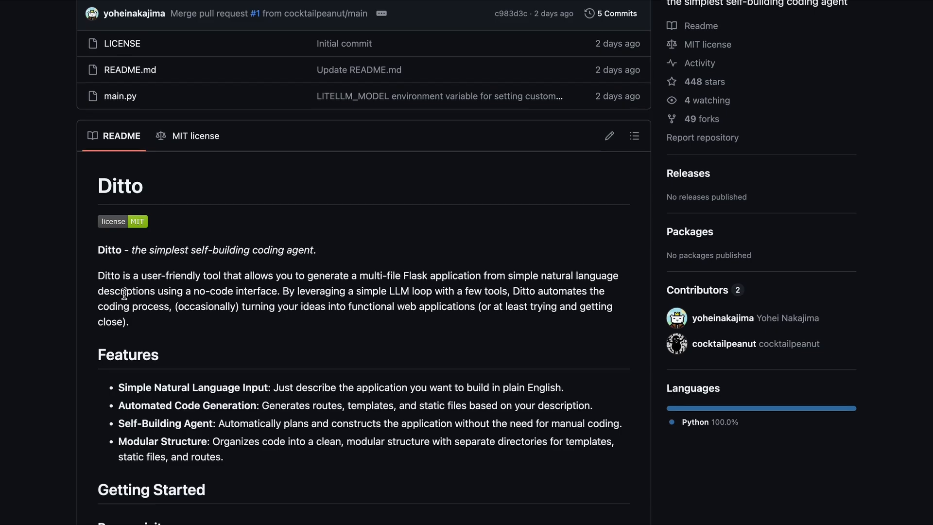
scroll("down", 3)
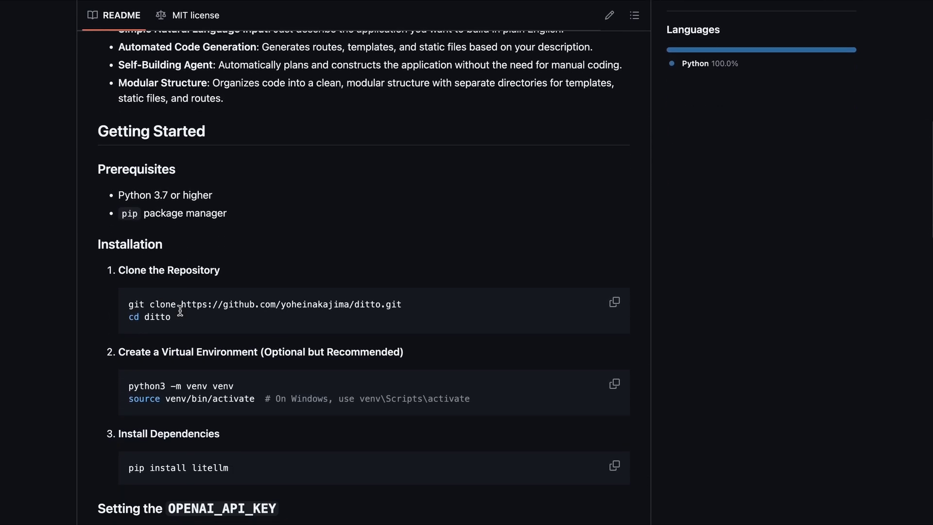
scroll("down", 3)
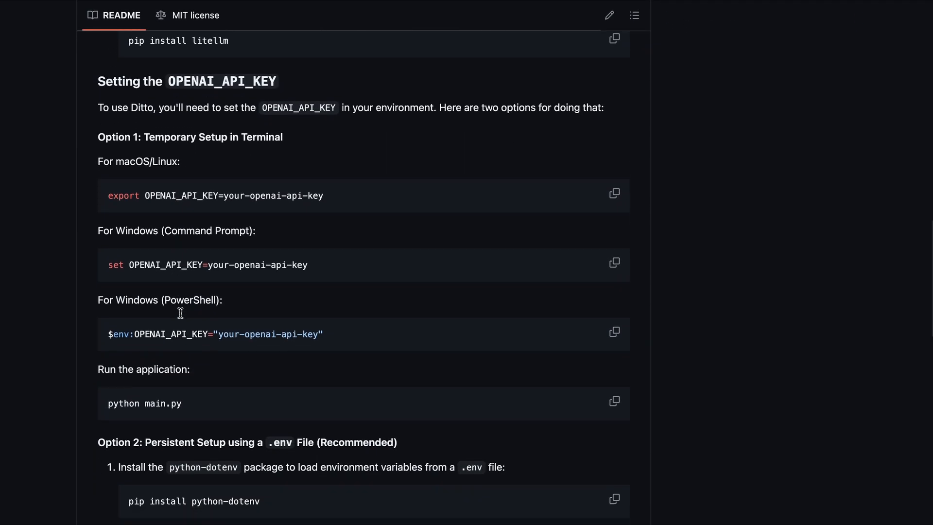
scroll("down", 3)
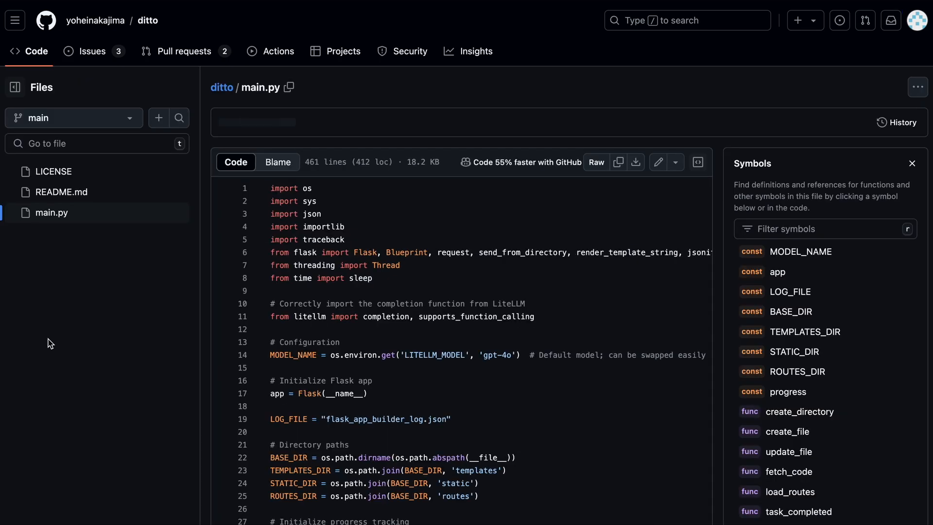
Step: Scroll through main.py's tools list and the run_main_loop function
scroll("down", 3)
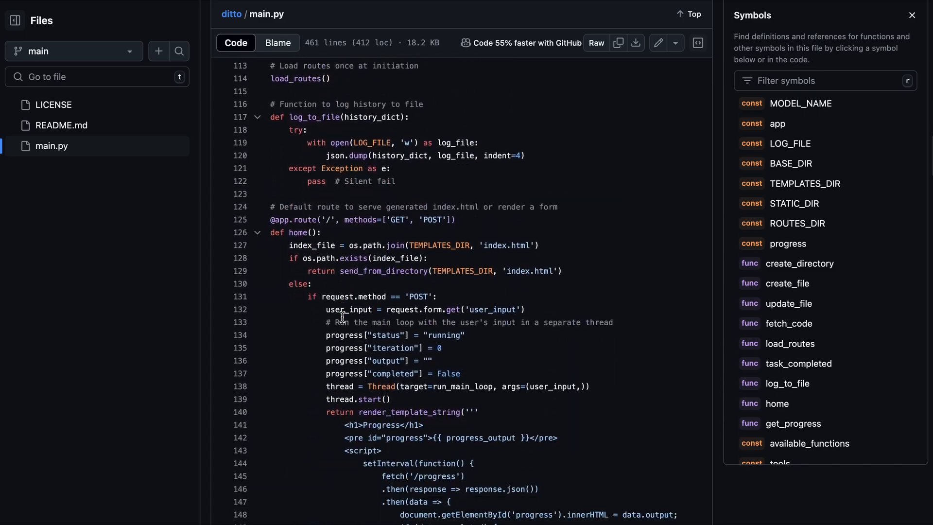
scroll("down", 3)
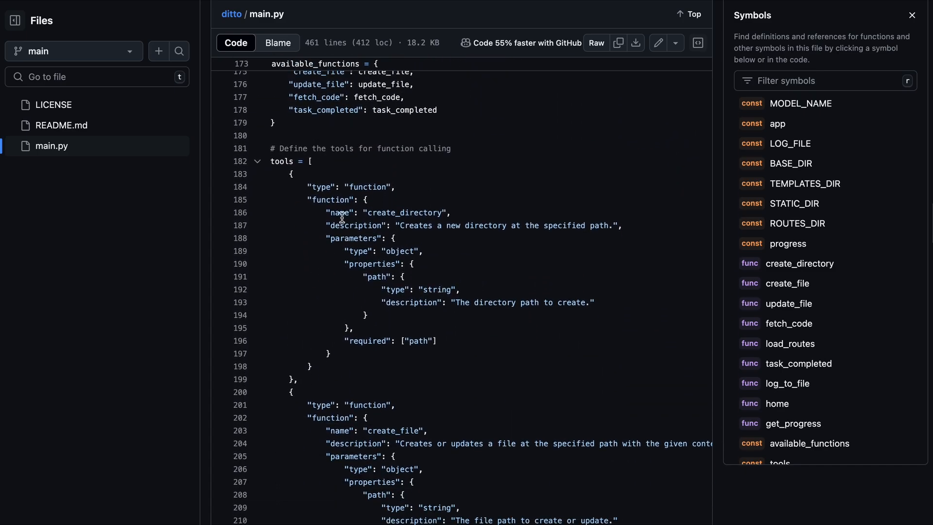
scroll("down", 3)
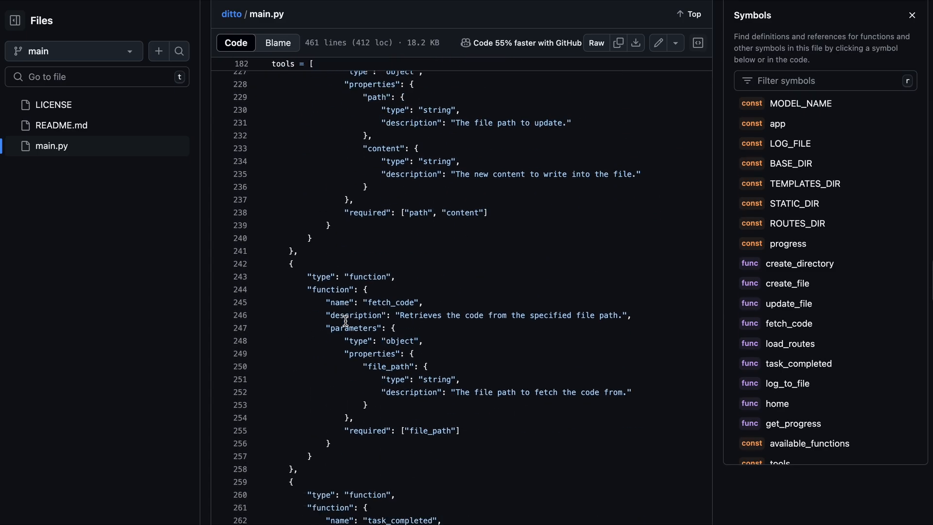
scroll("down", 3)
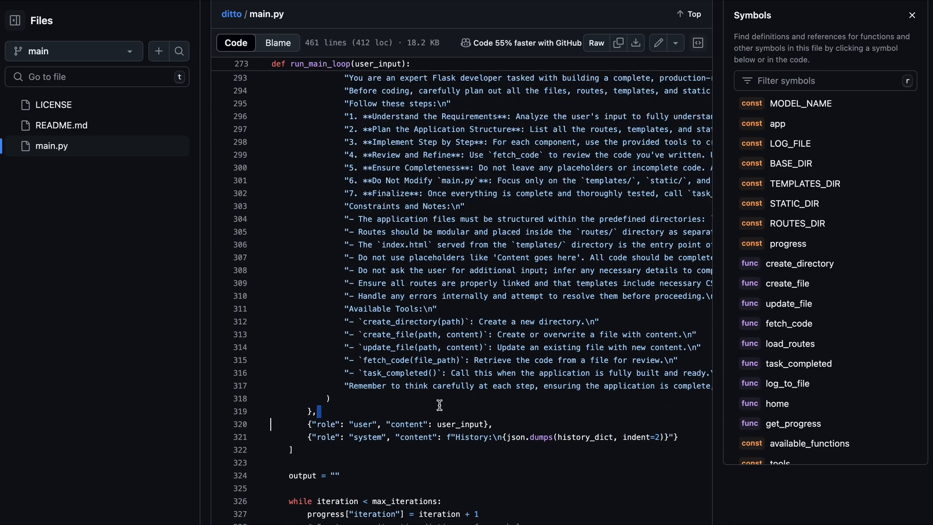
scroll("down", 3)
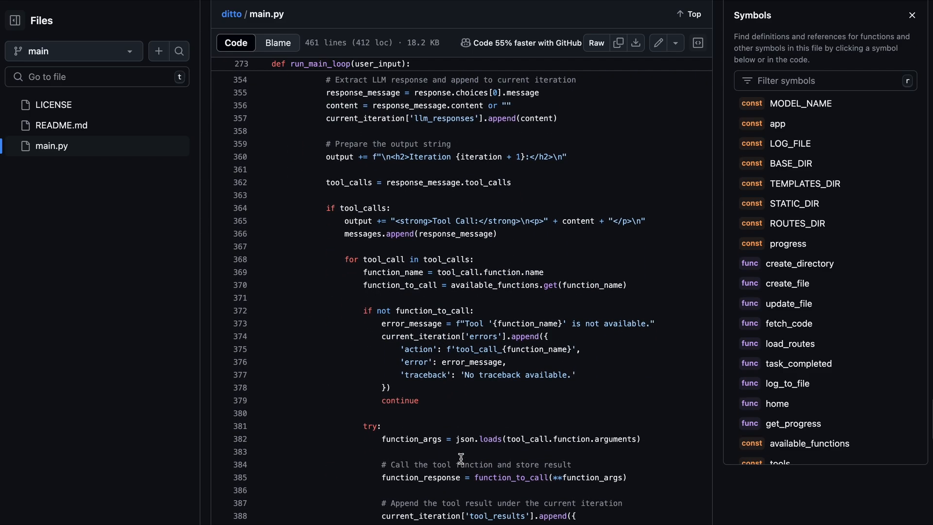
scroll("down", 3)
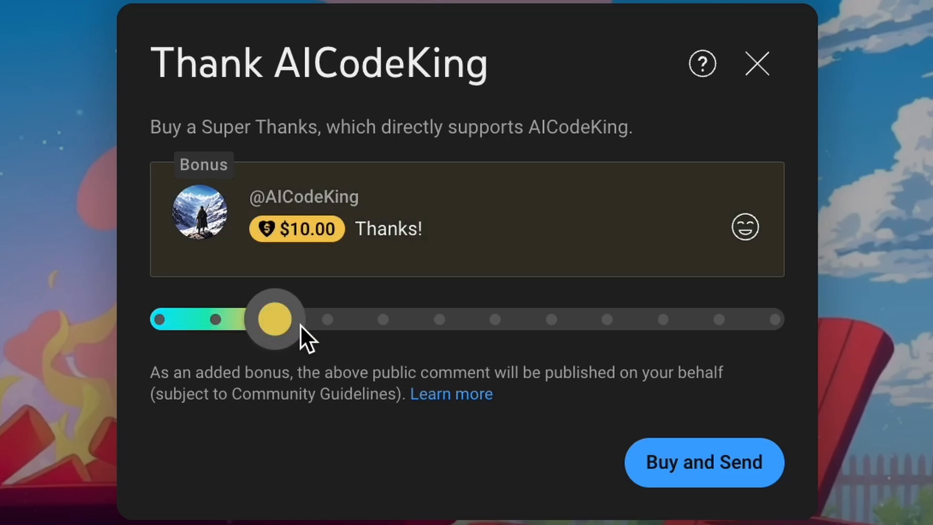
Step: Slide the Super Thanks amount to $500.00 and bring up the channel's membership tiers via Join
left_click_drag(274, 319, 776, 319)
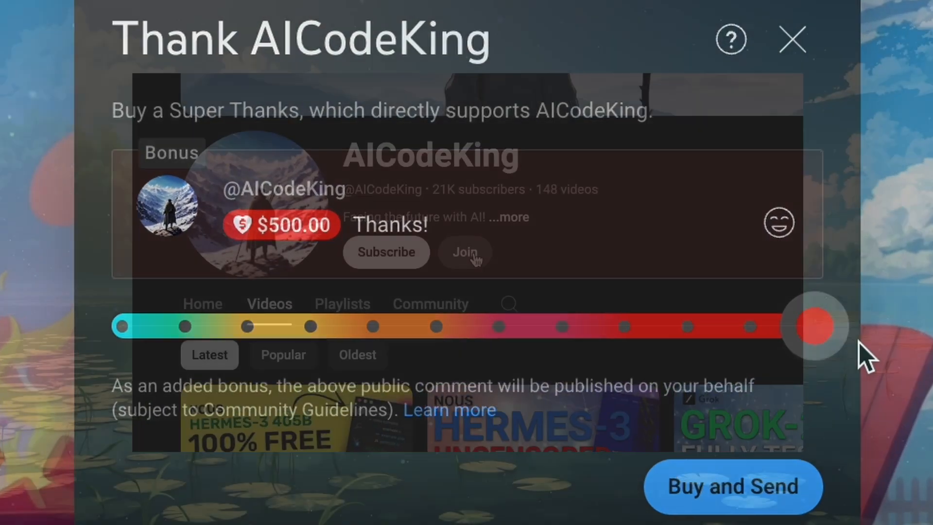
left_click(465, 252)
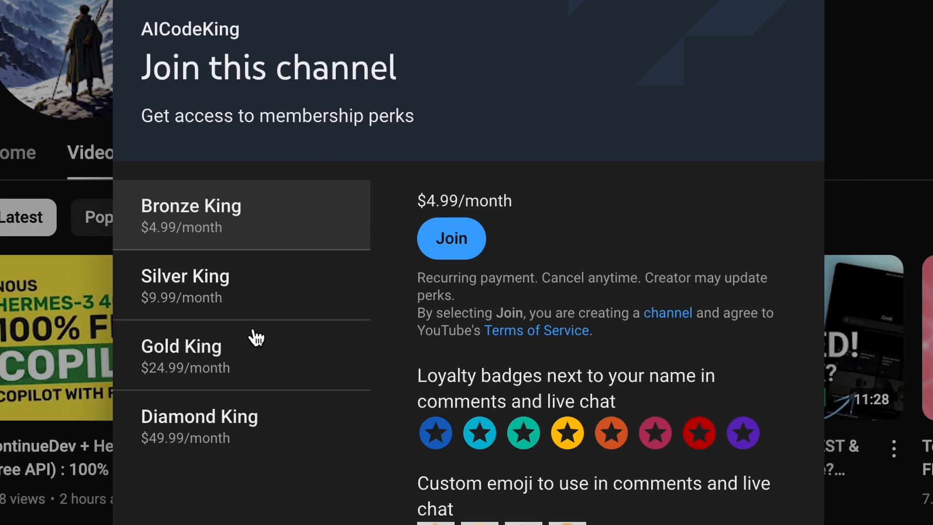